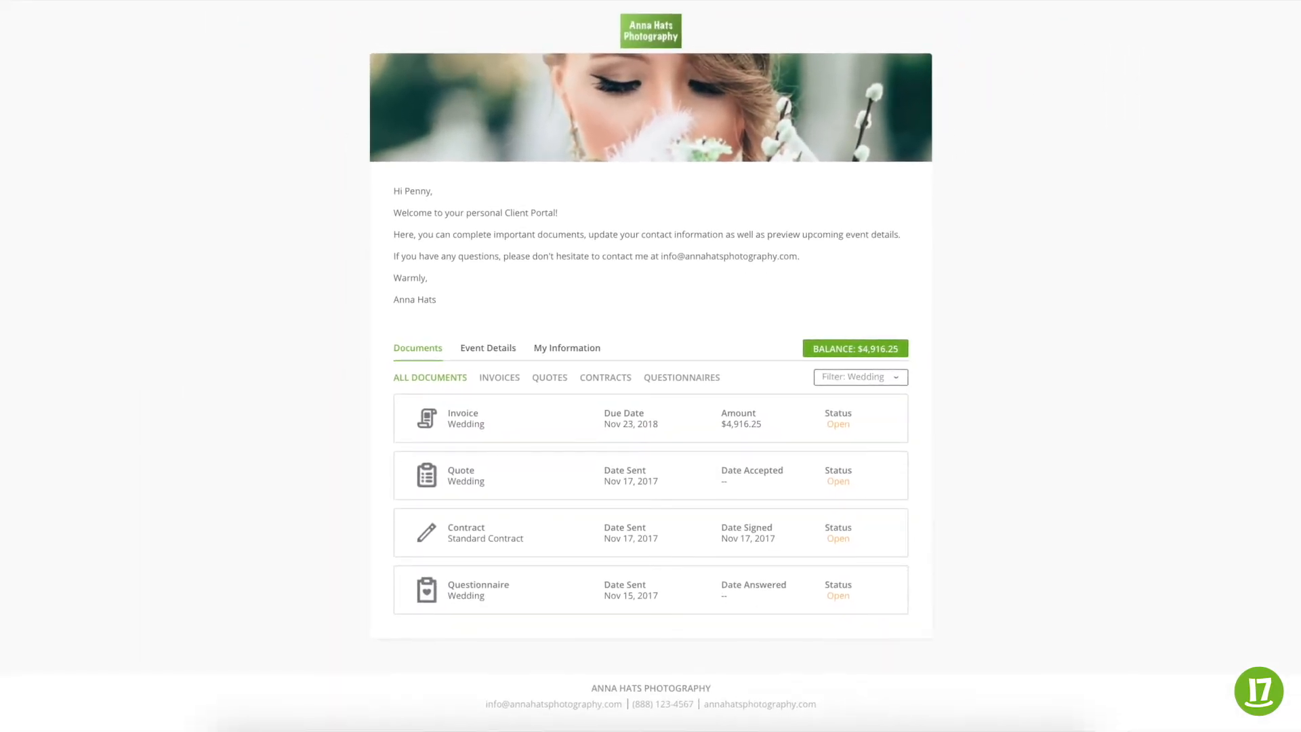
# - Browse the client's invoices, contracts, questionnaires, event details and personal information in the portal
pyautogui.click(370, 507)
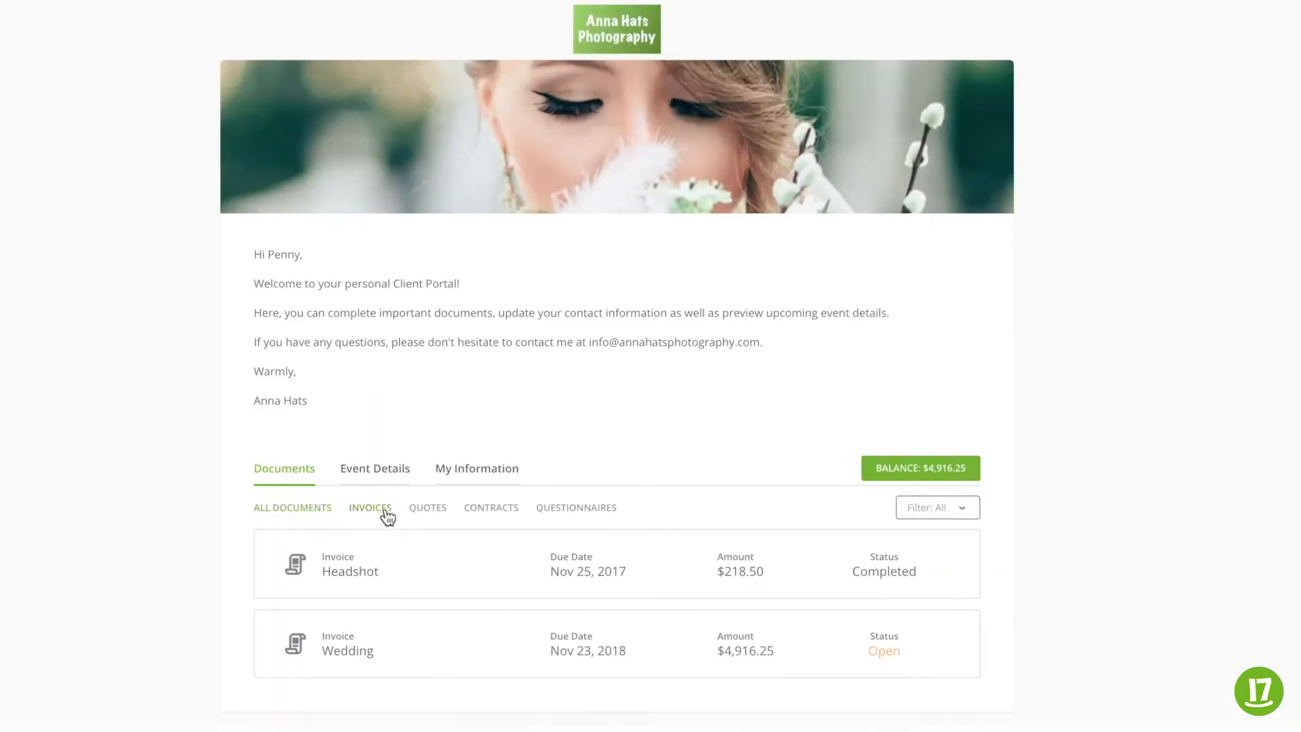
pyautogui.click(490, 506)
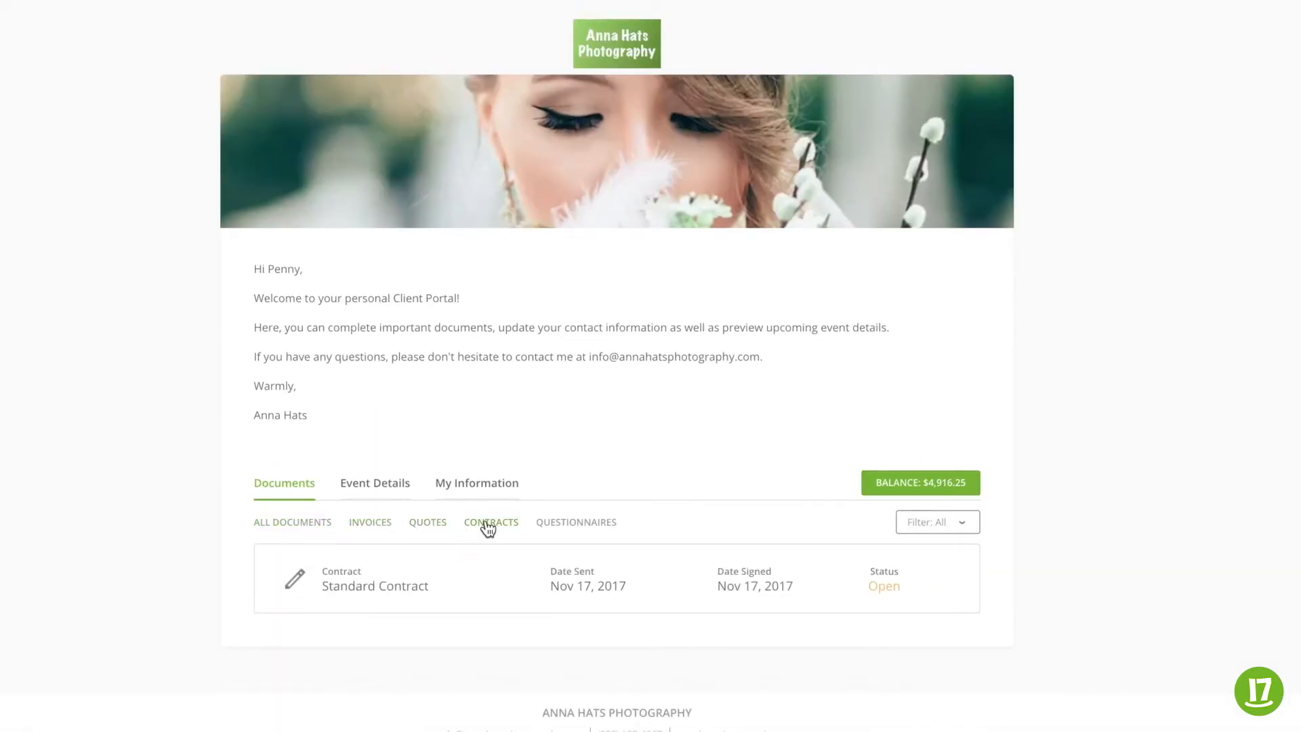
pyautogui.click(576, 521)
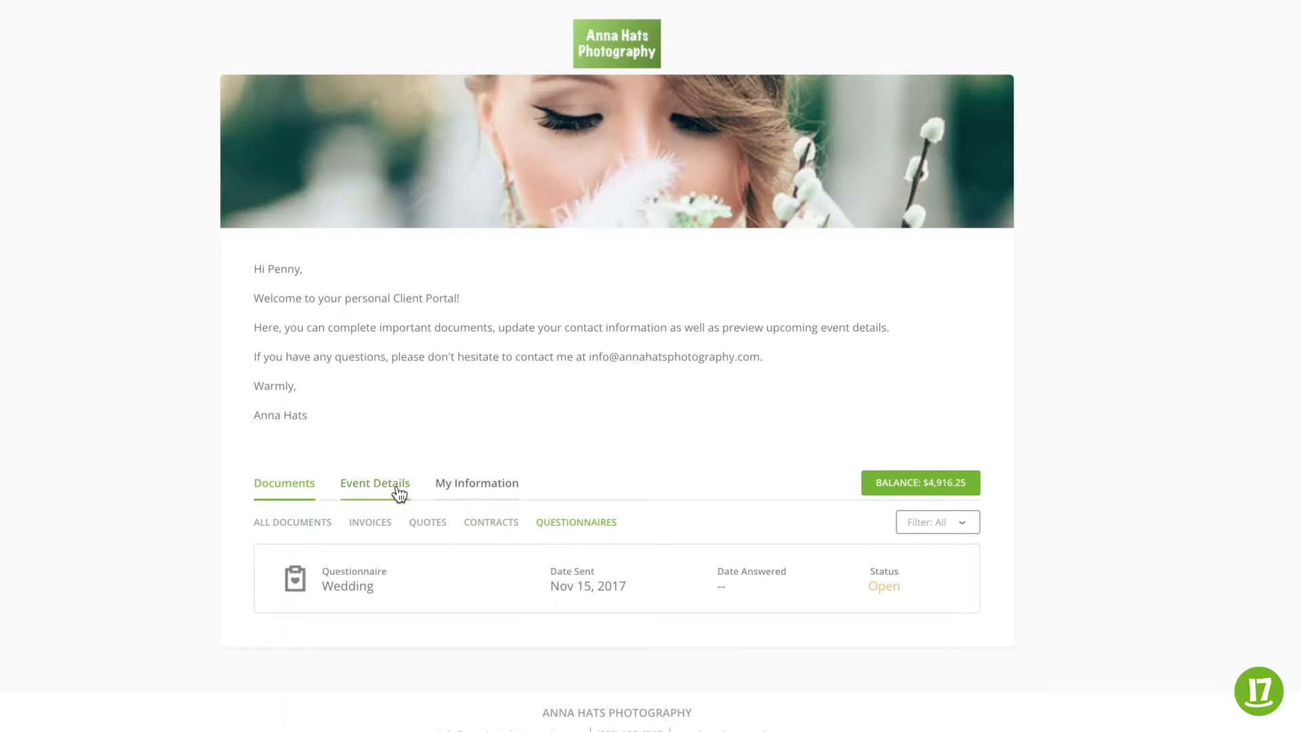
pyautogui.click(374, 481)
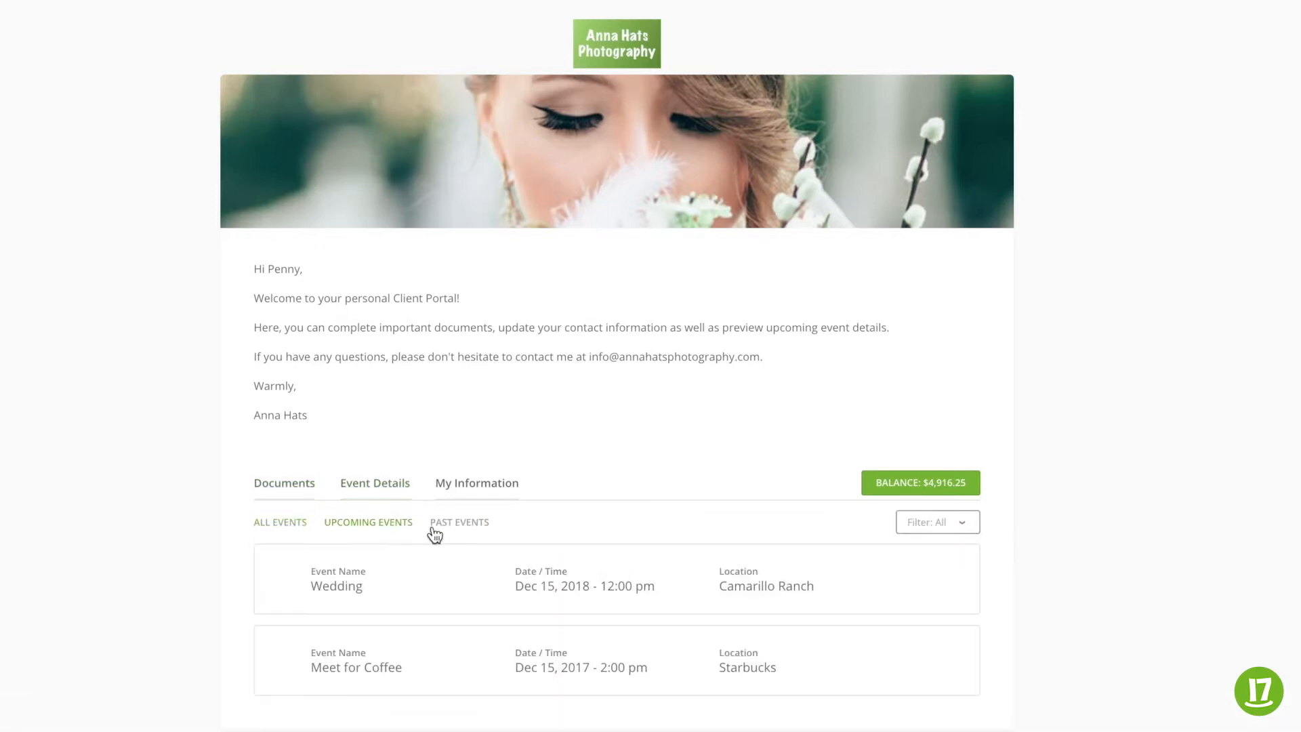
pyautogui.click(476, 482)
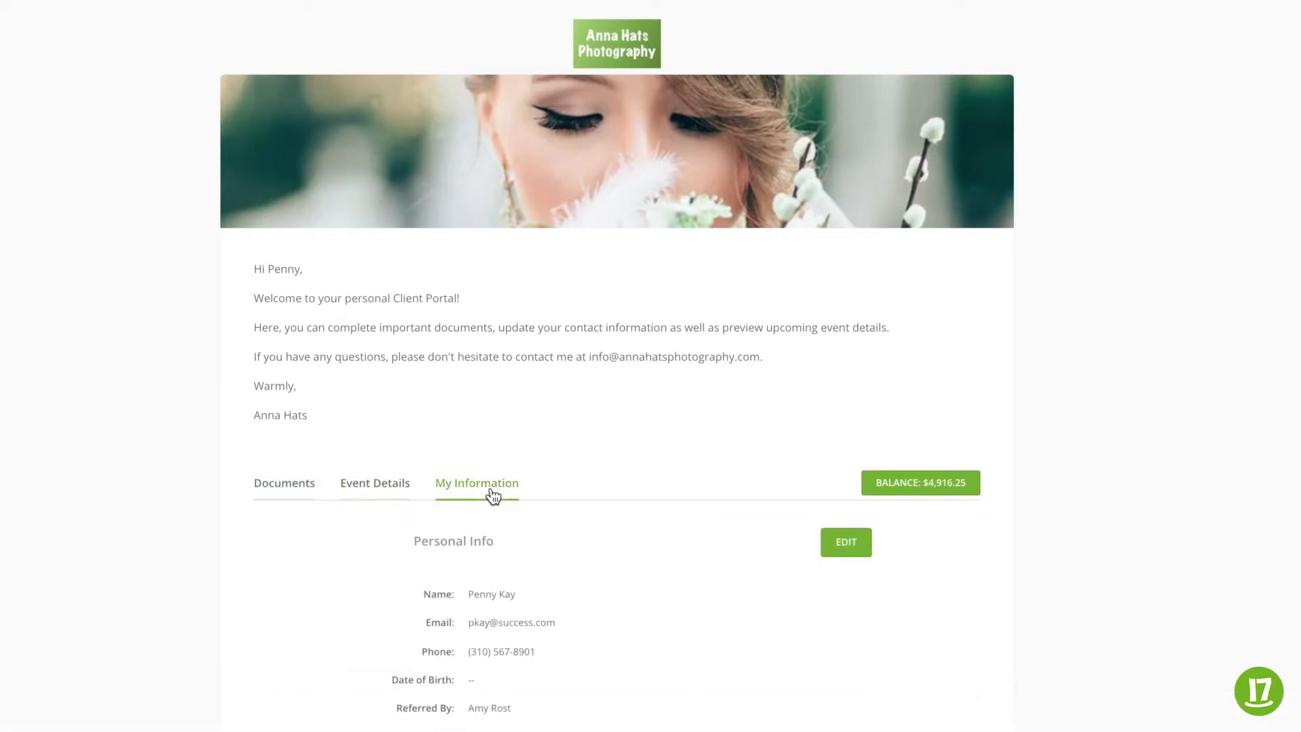
pyautogui.click(846, 542)
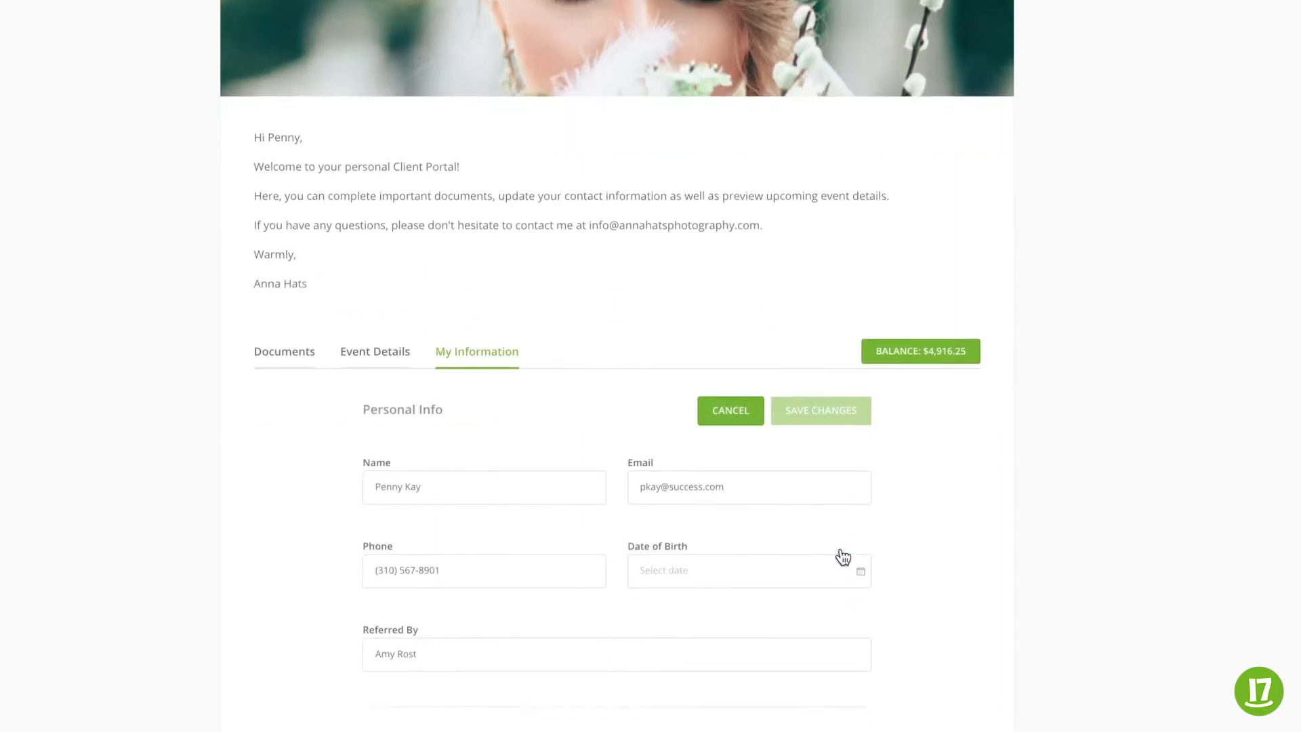
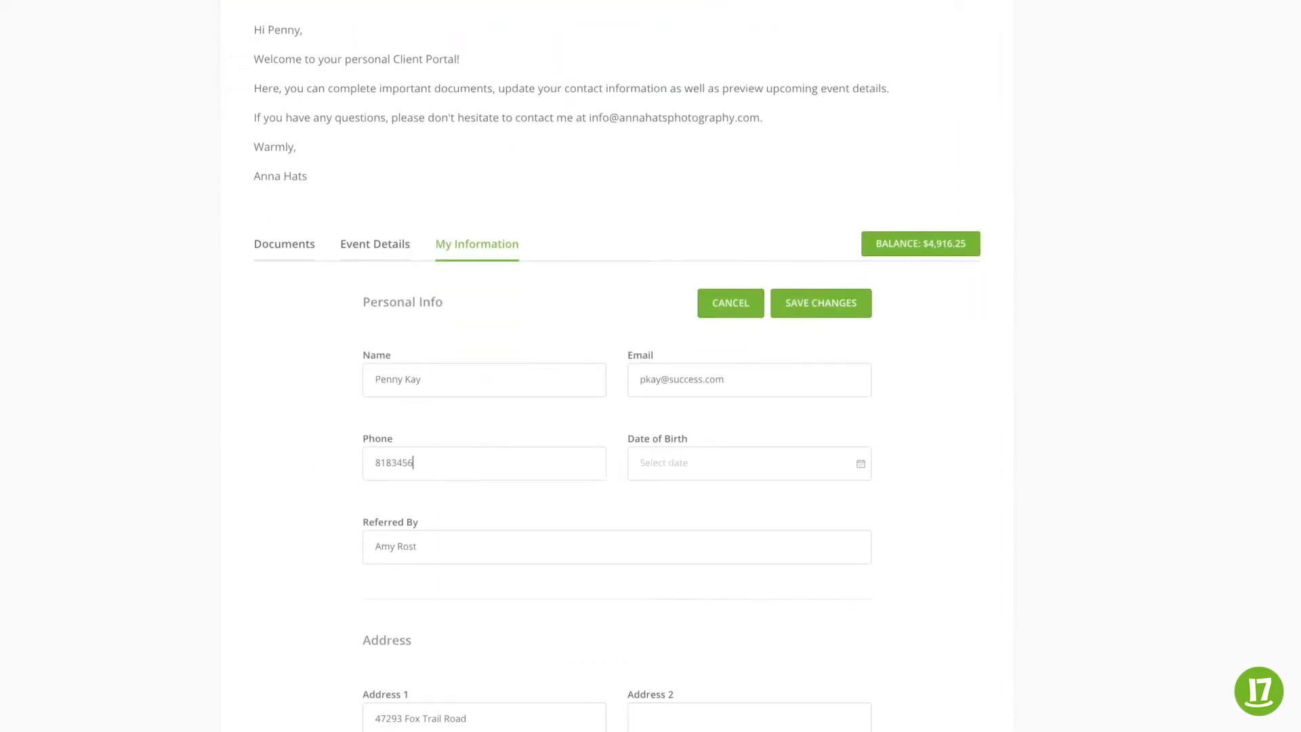
pyautogui.click(819, 303)
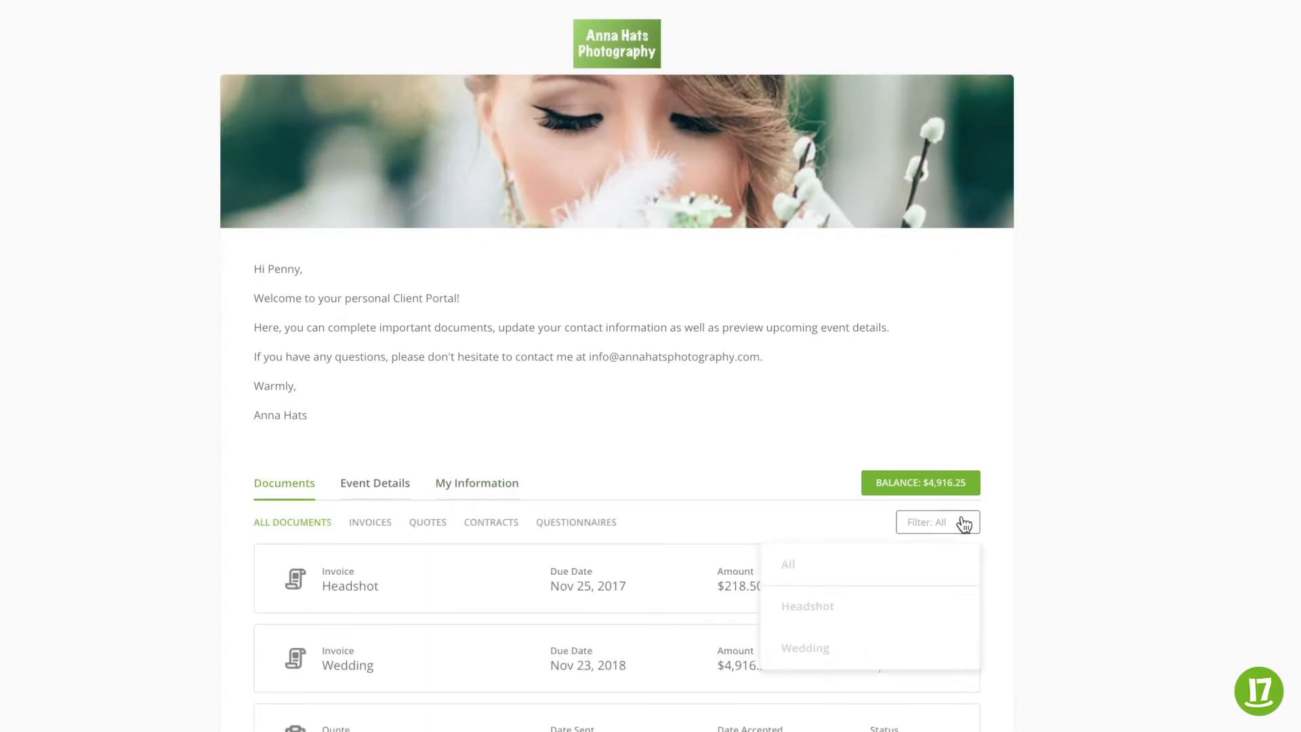
pyautogui.click(807, 606)
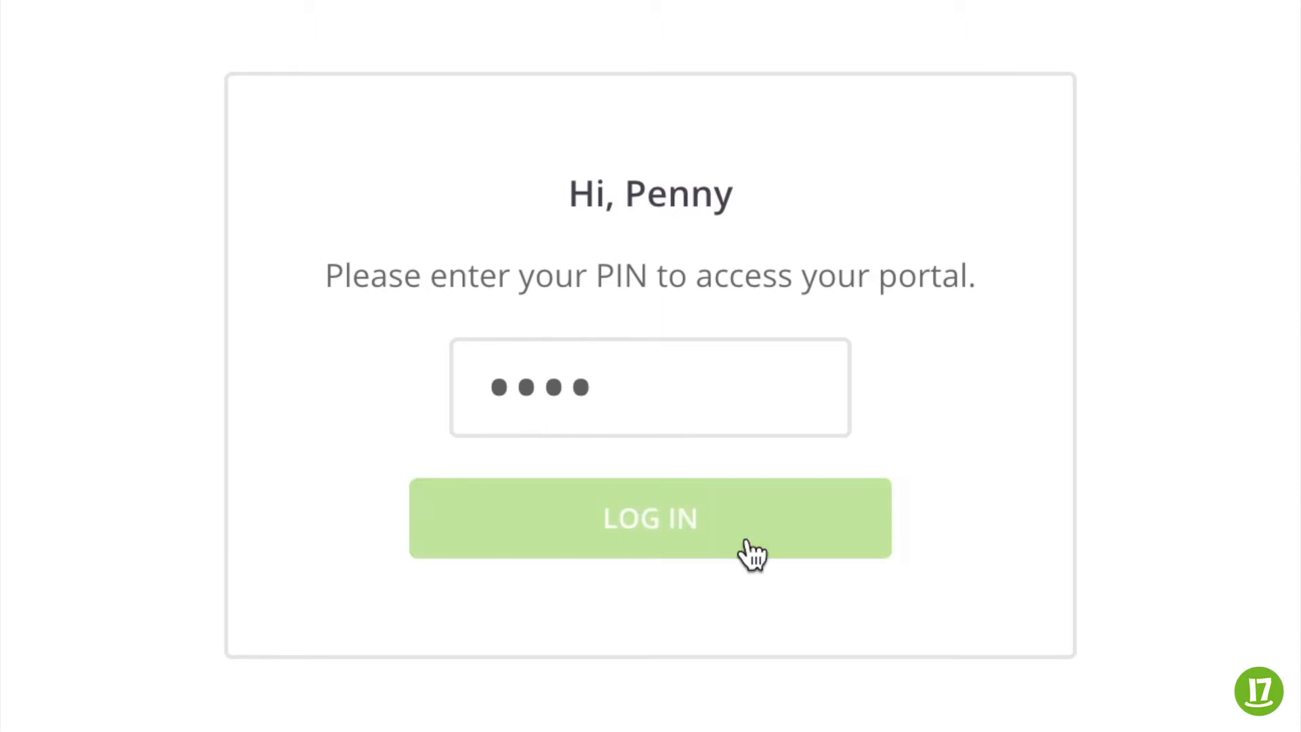
# - Log in to the 17hats business account dashboard
pyautogui.click(650, 518)
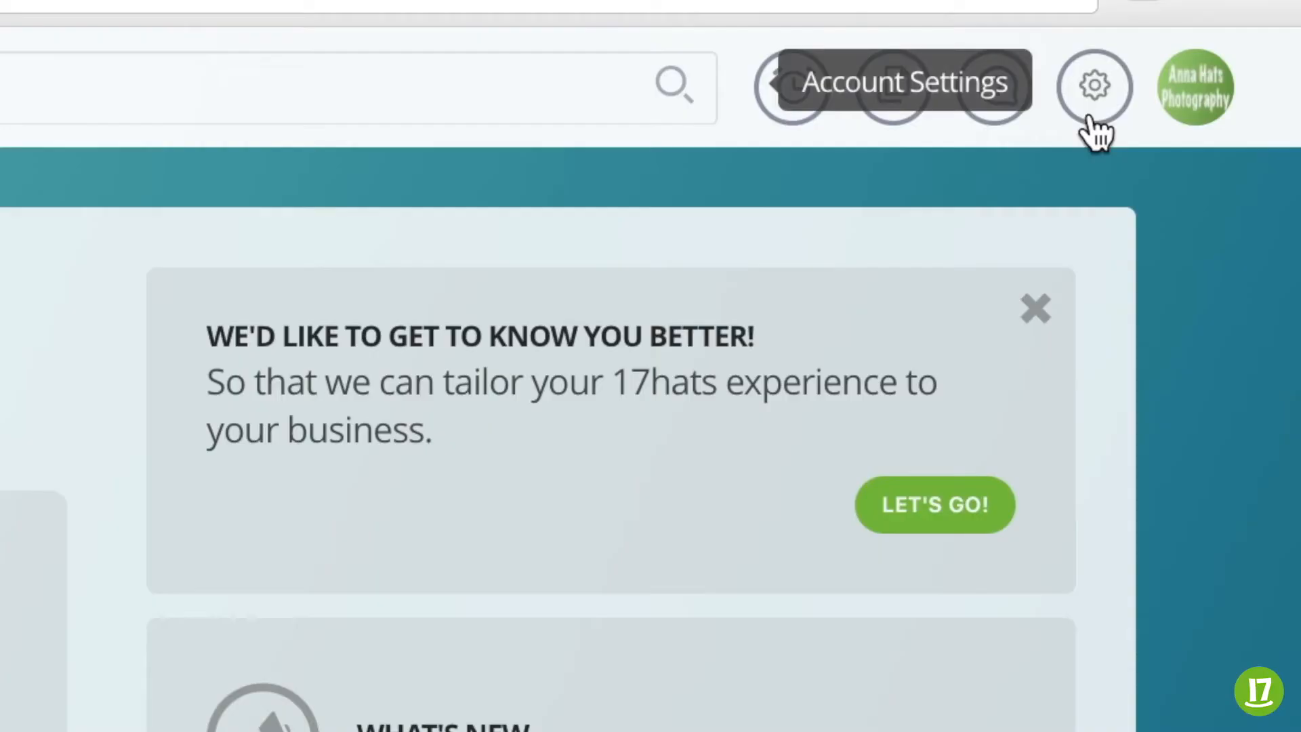
# - Open the Client Portal section of Account Settings and scroll through the portal preview
pyautogui.click(1093, 85)
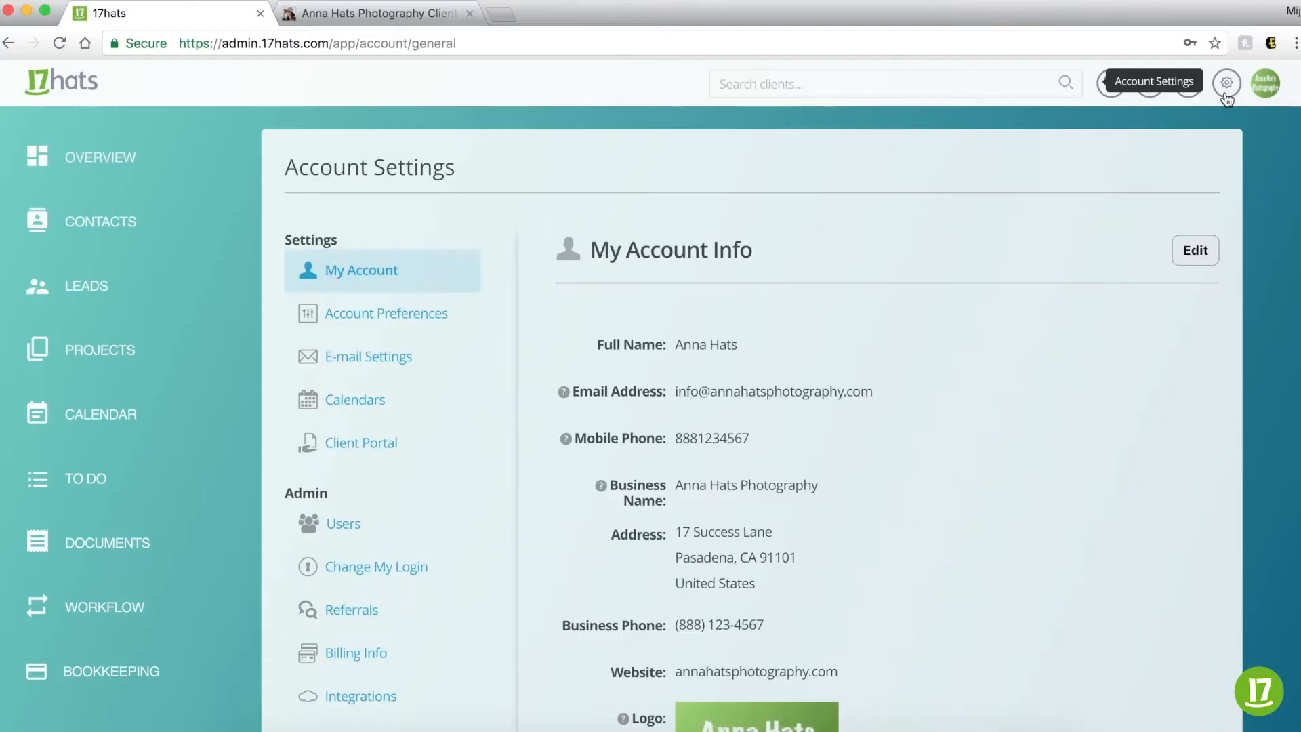
pyautogui.click(361, 443)
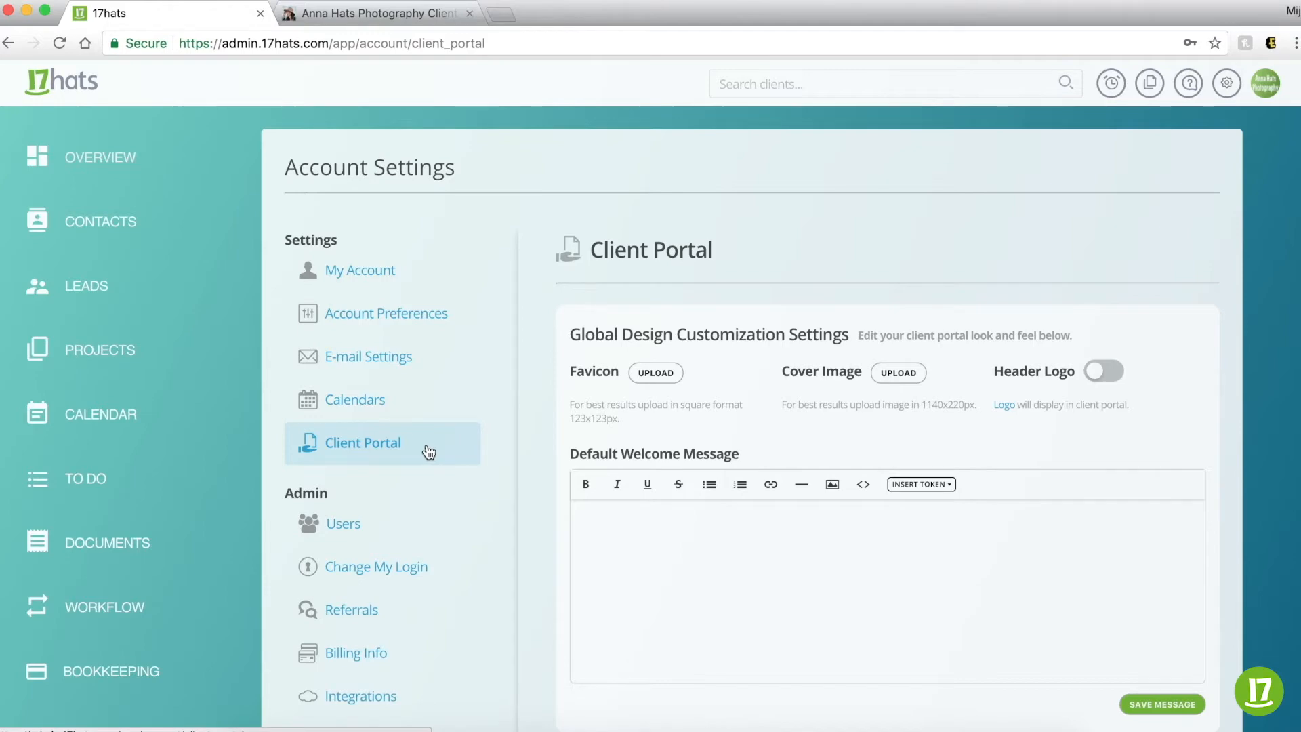
pyautogui.scroll(-3)
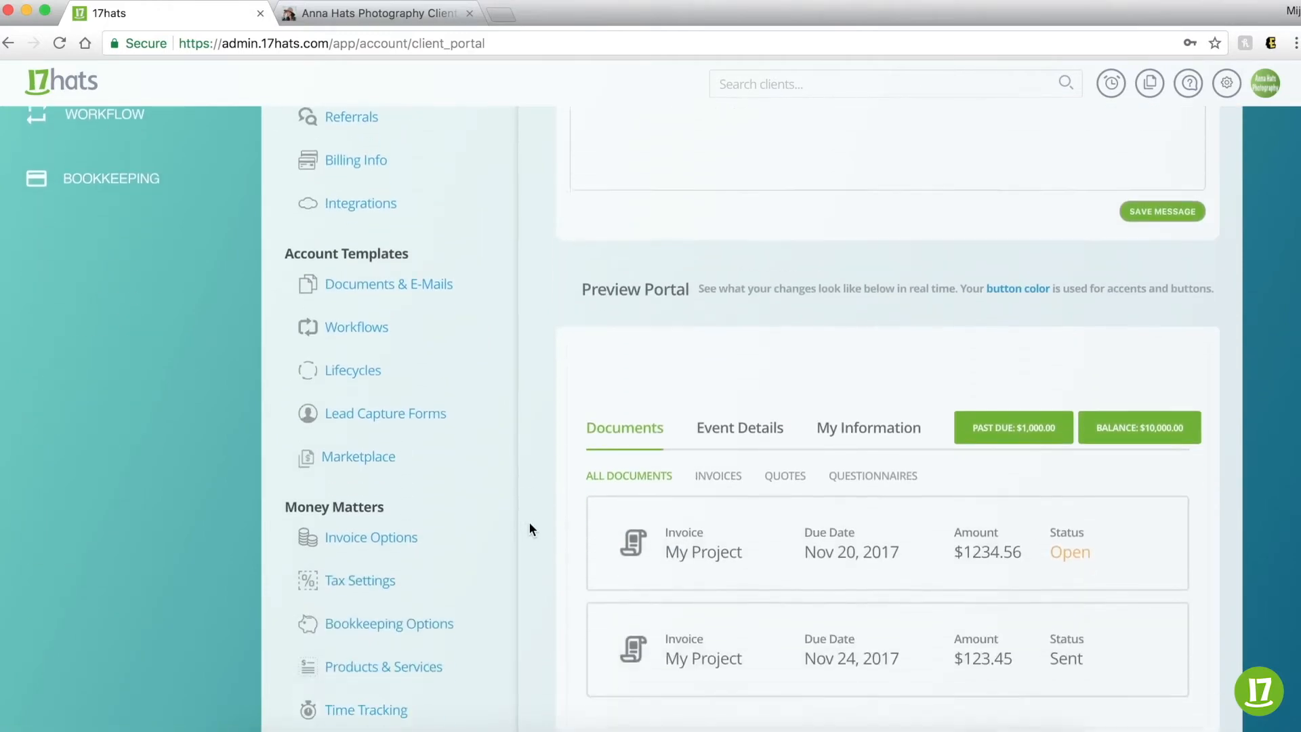
pyautogui.scroll(3)
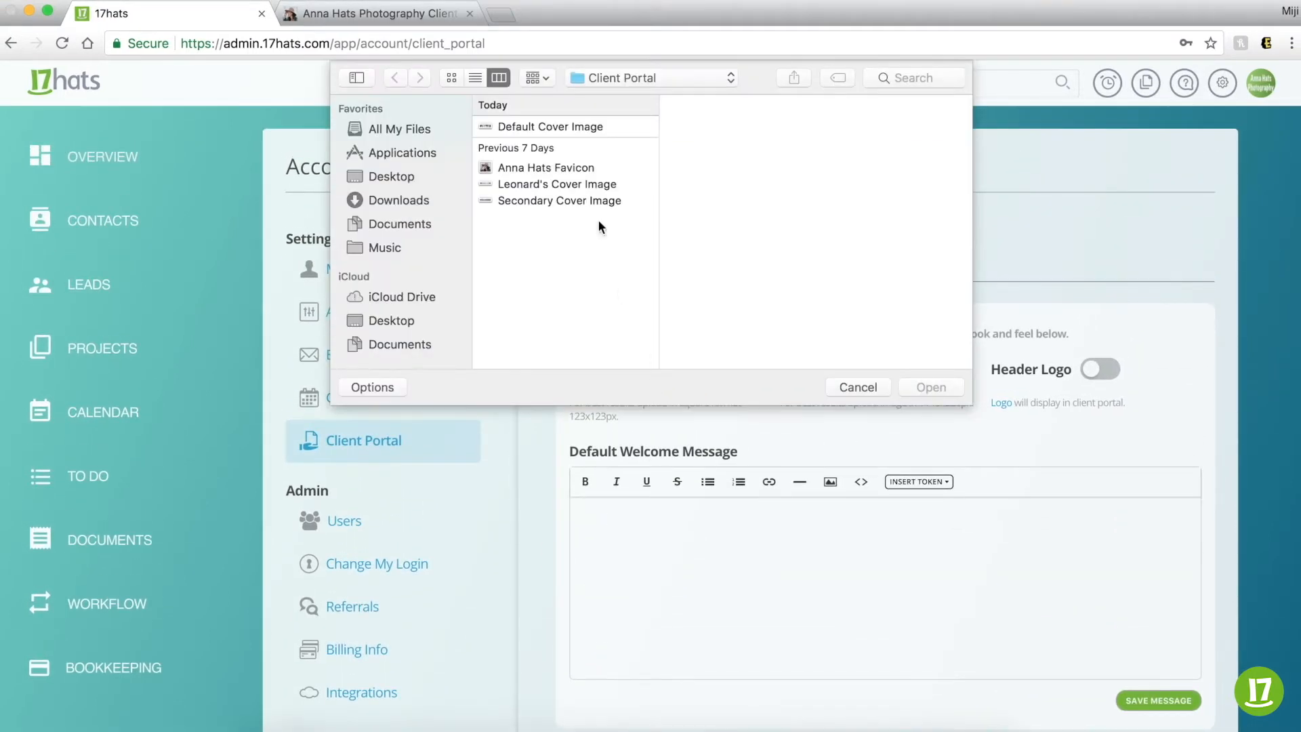
# - Upload the smiling woman favicon and the Default Cover Image bride photo
pyautogui.click(546, 167)
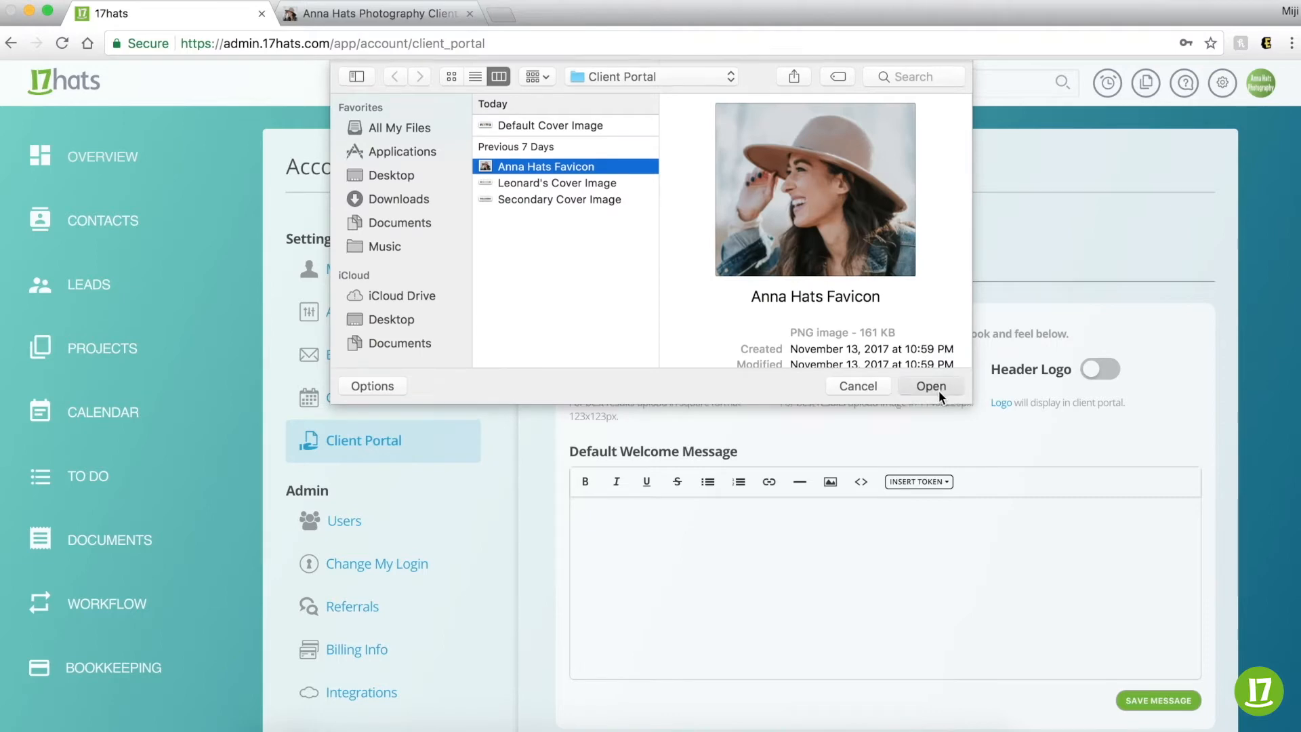
pyautogui.click(931, 385)
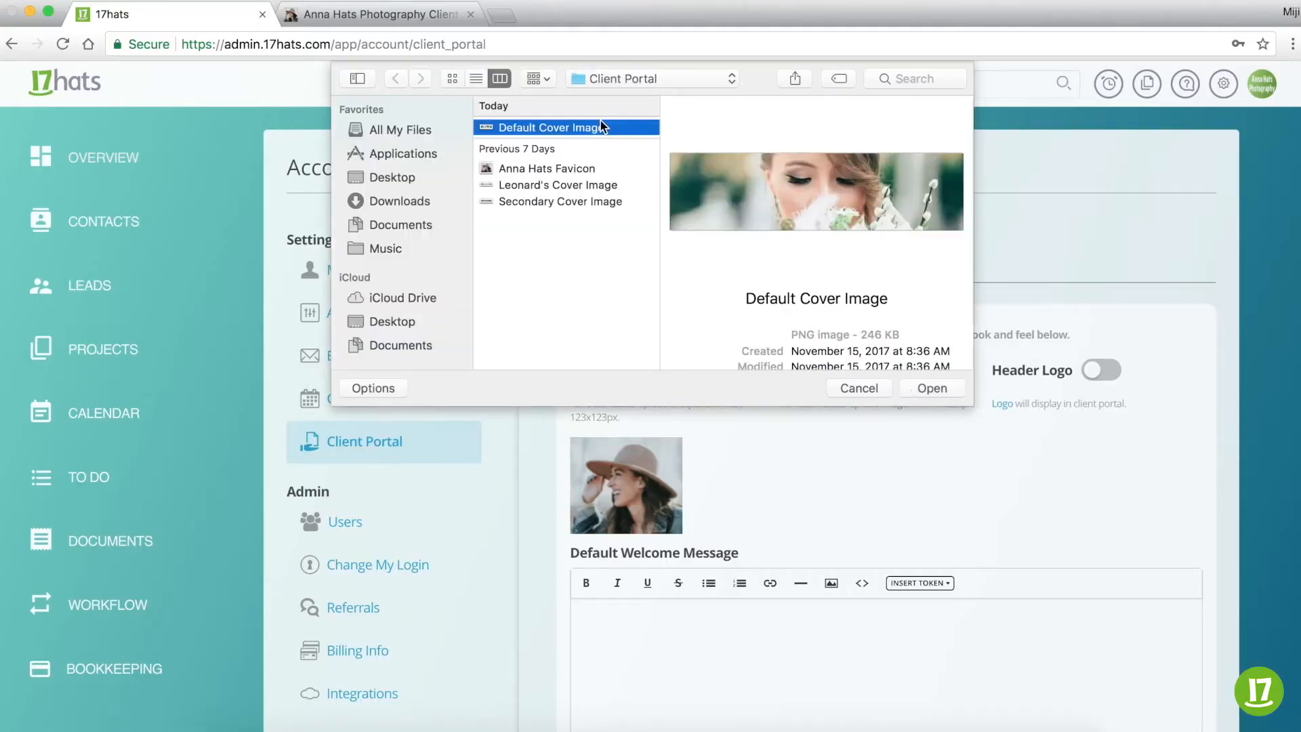
pyautogui.click(931, 388)
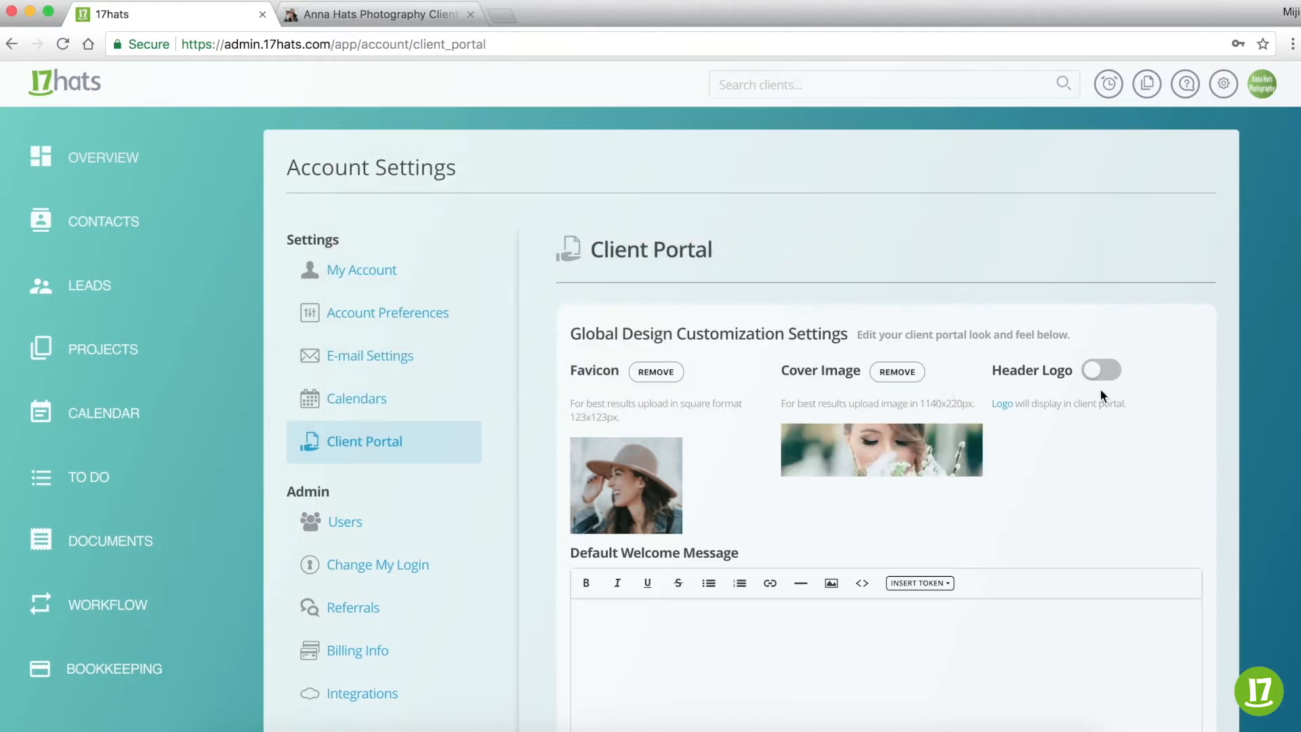
# - Enable the Header Logo toggle and remove the uploaded favicon
pyautogui.click(1100, 369)
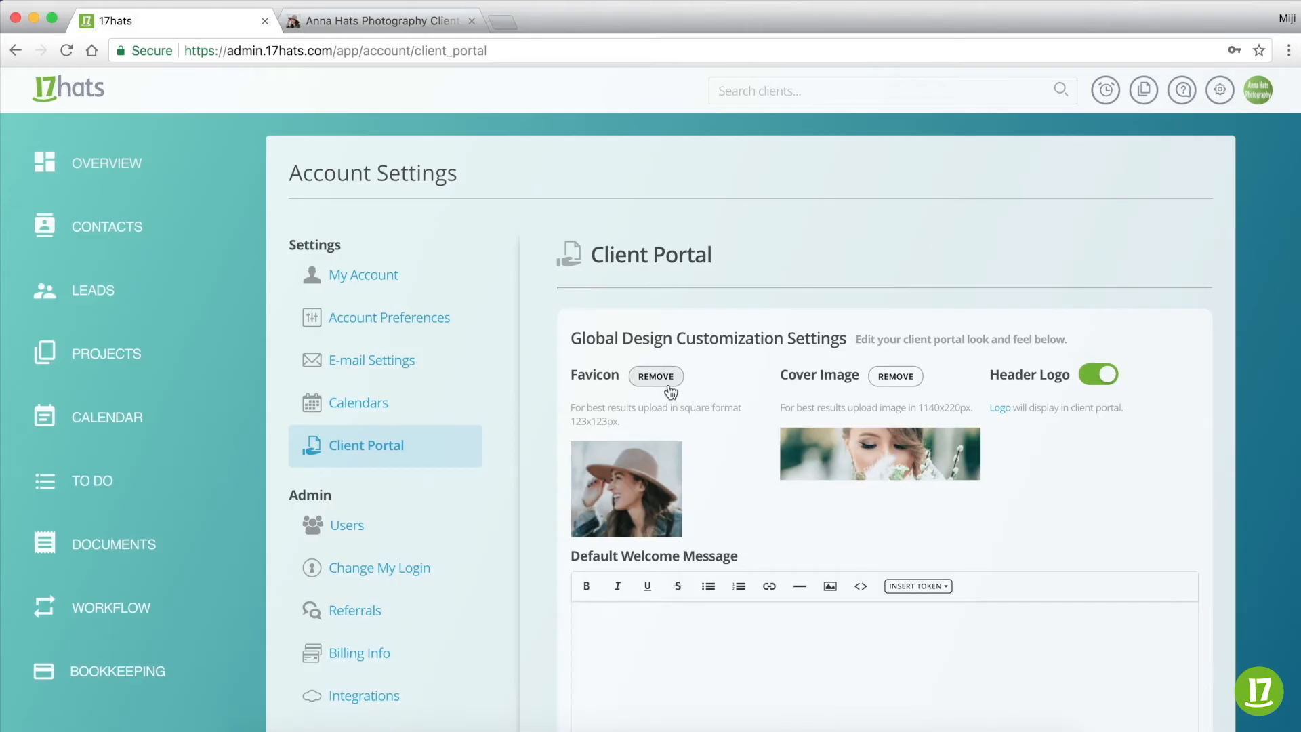
pyautogui.click(654, 376)
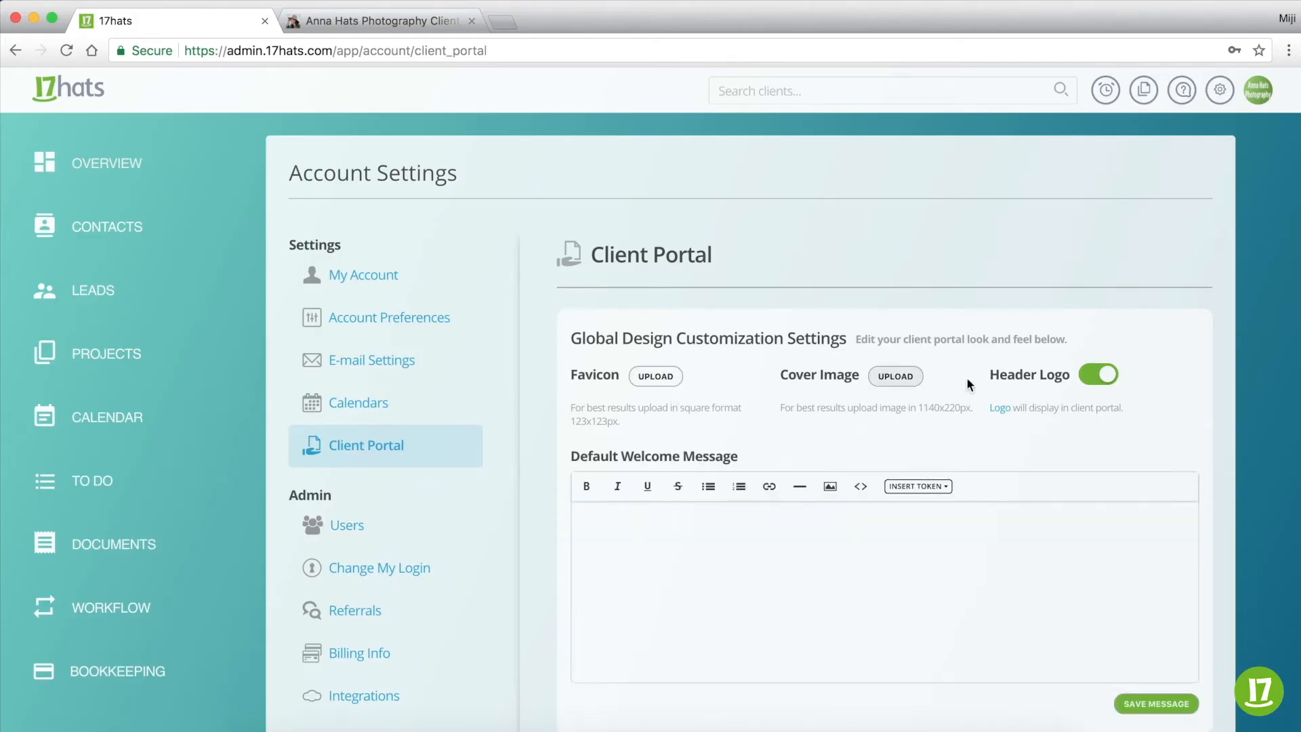
pyautogui.click(1096, 374)
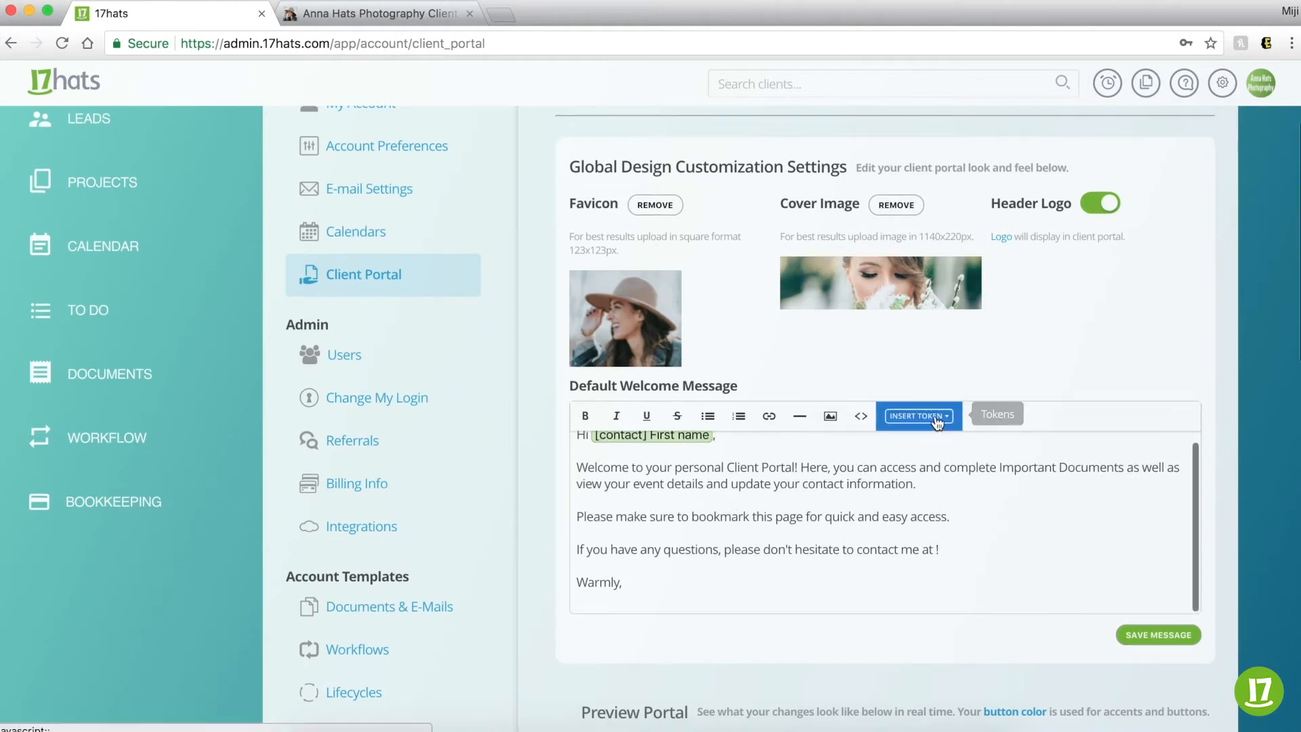
# - Insert [account] Email address and Full name tokens into the default welcome message and save
pyautogui.click(916, 414)
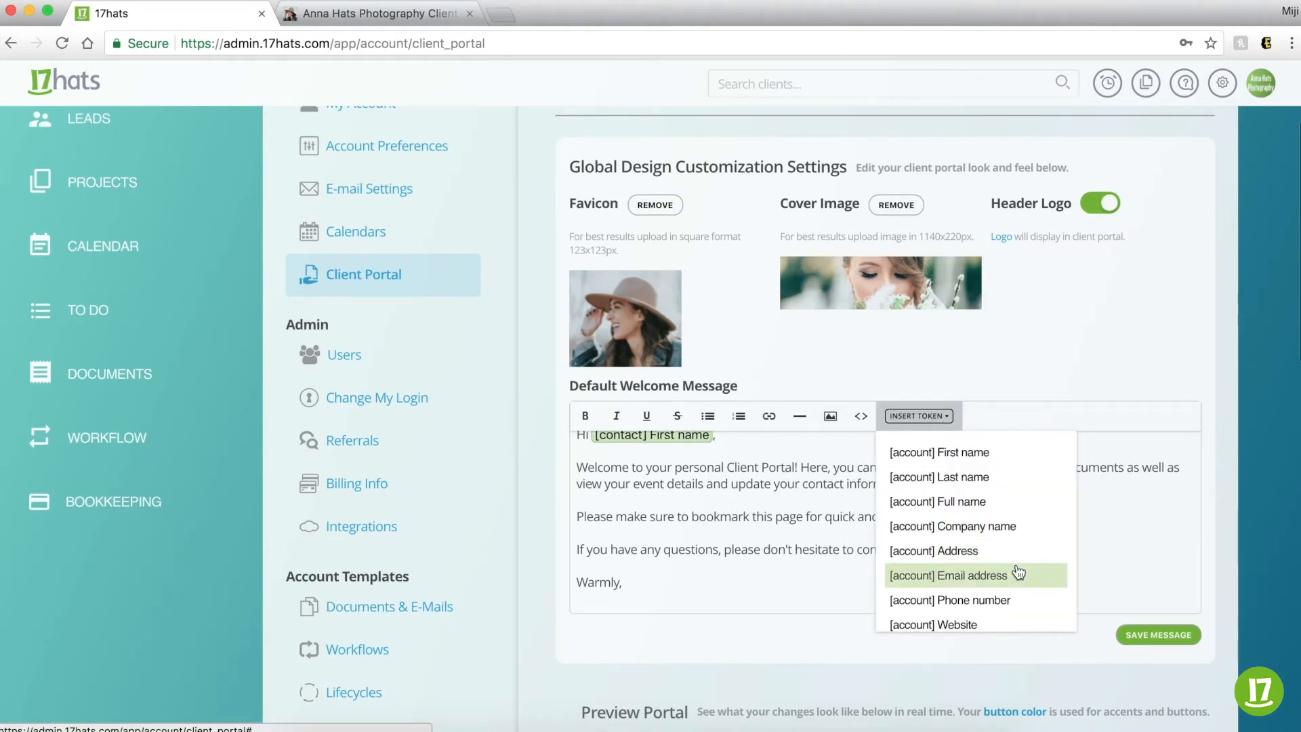
pyautogui.click(948, 575)
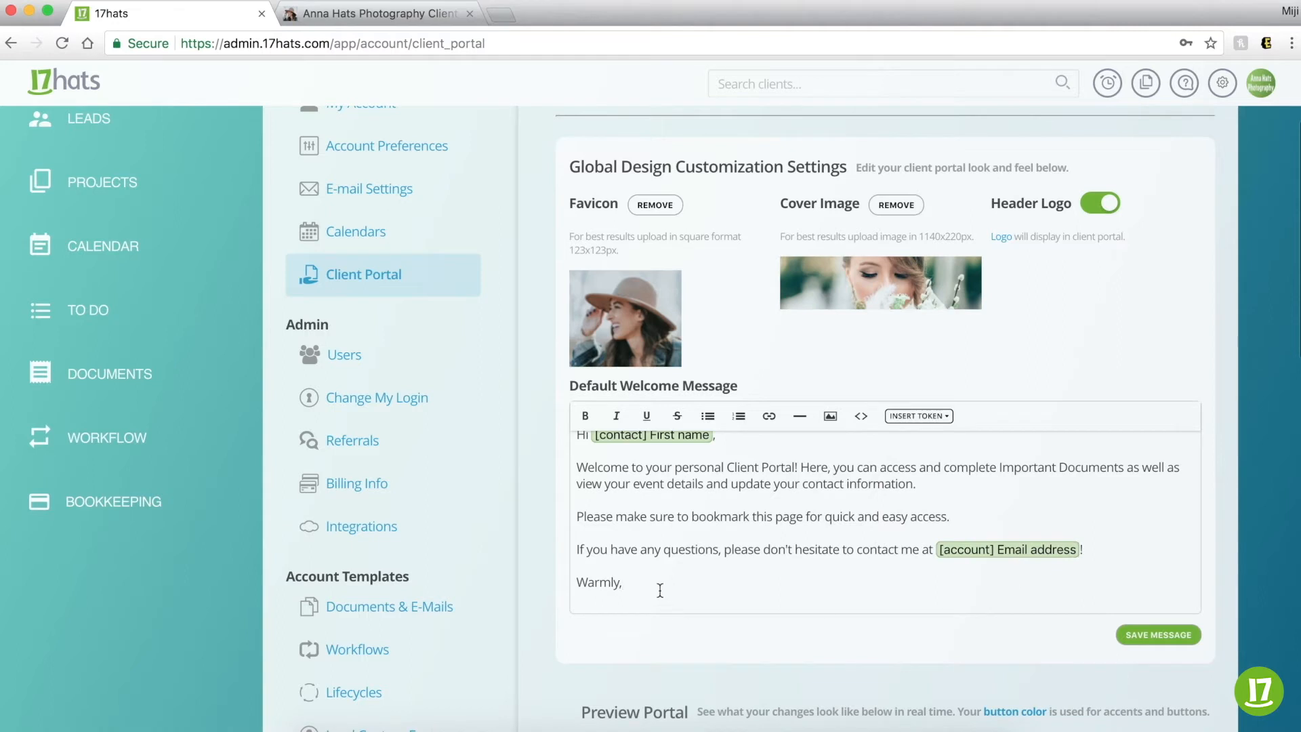
pyautogui.click(916, 415)
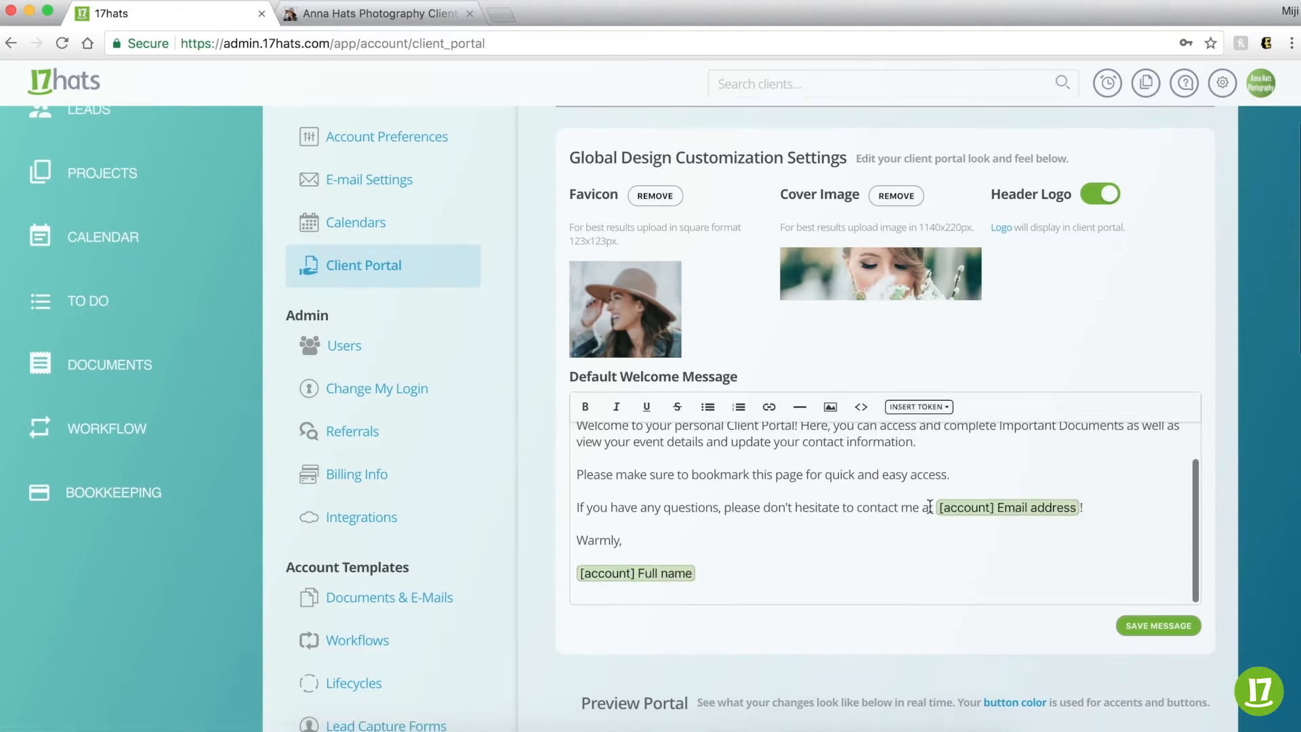
pyautogui.click(1157, 625)
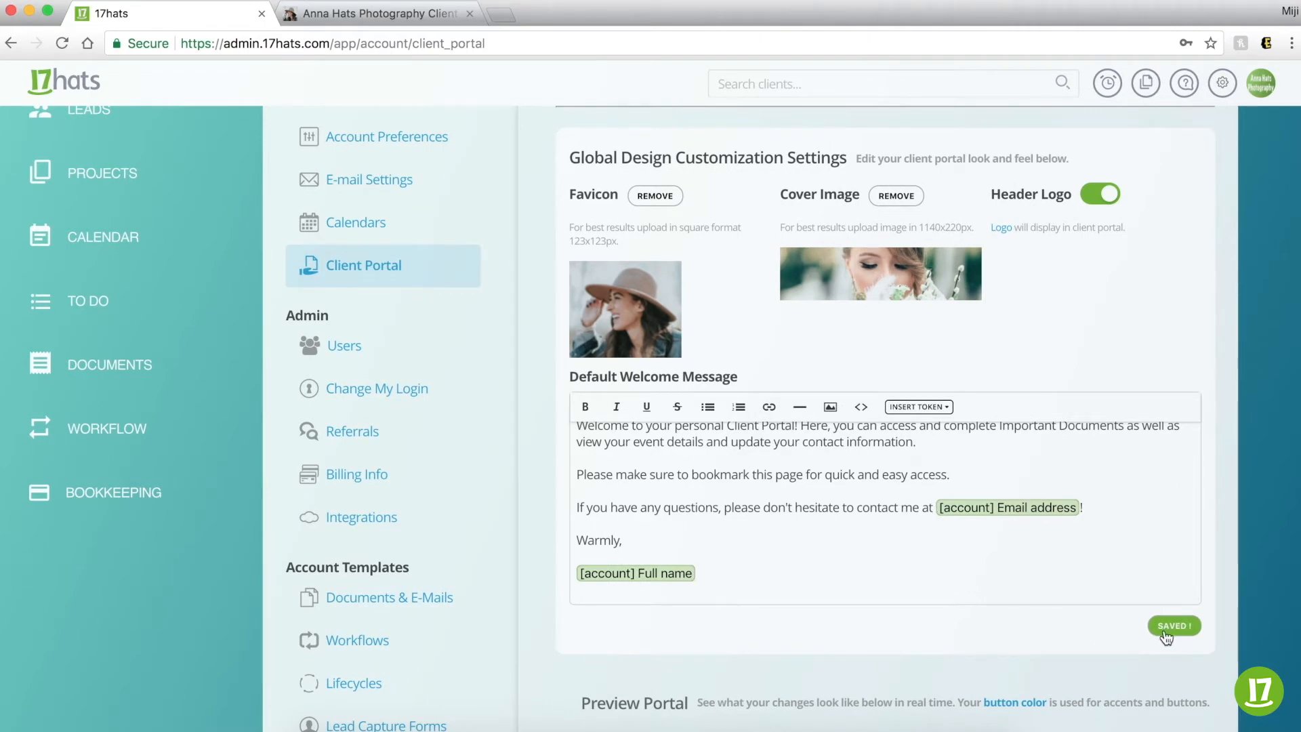
pyautogui.click(1172, 625)
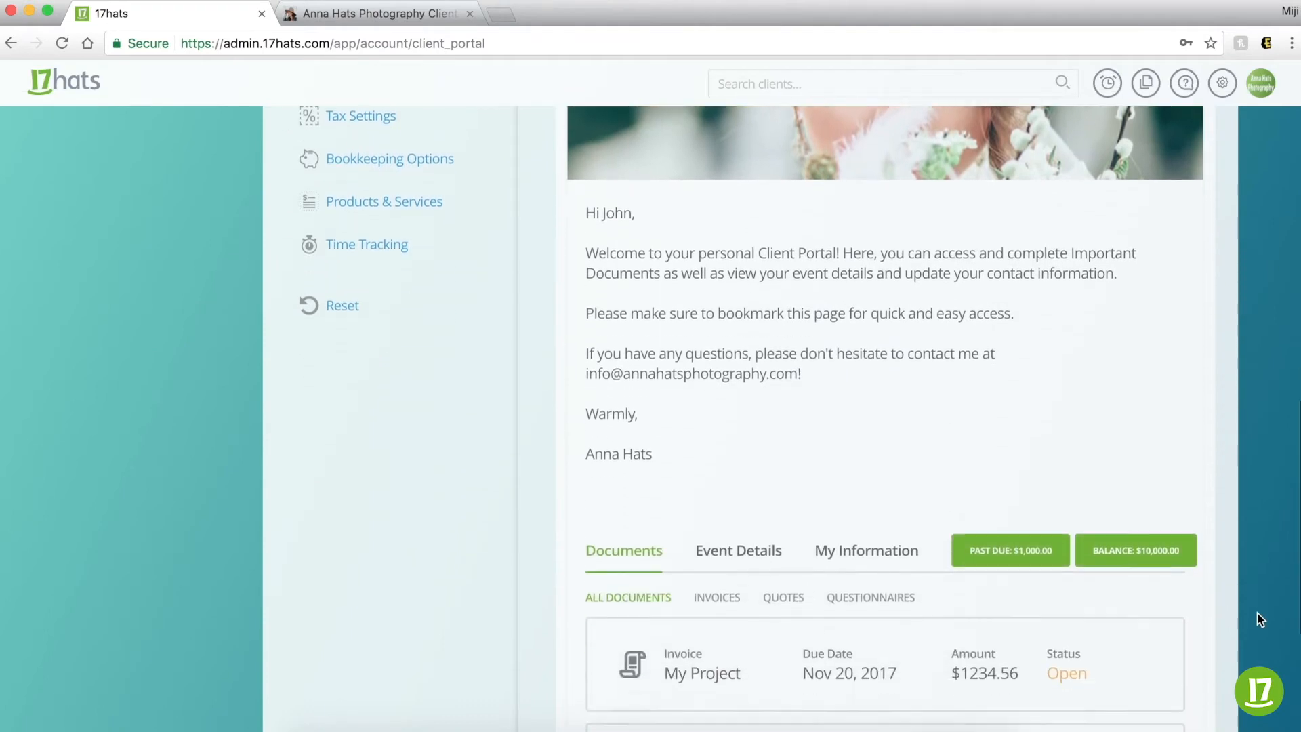
pyautogui.scroll(-3)
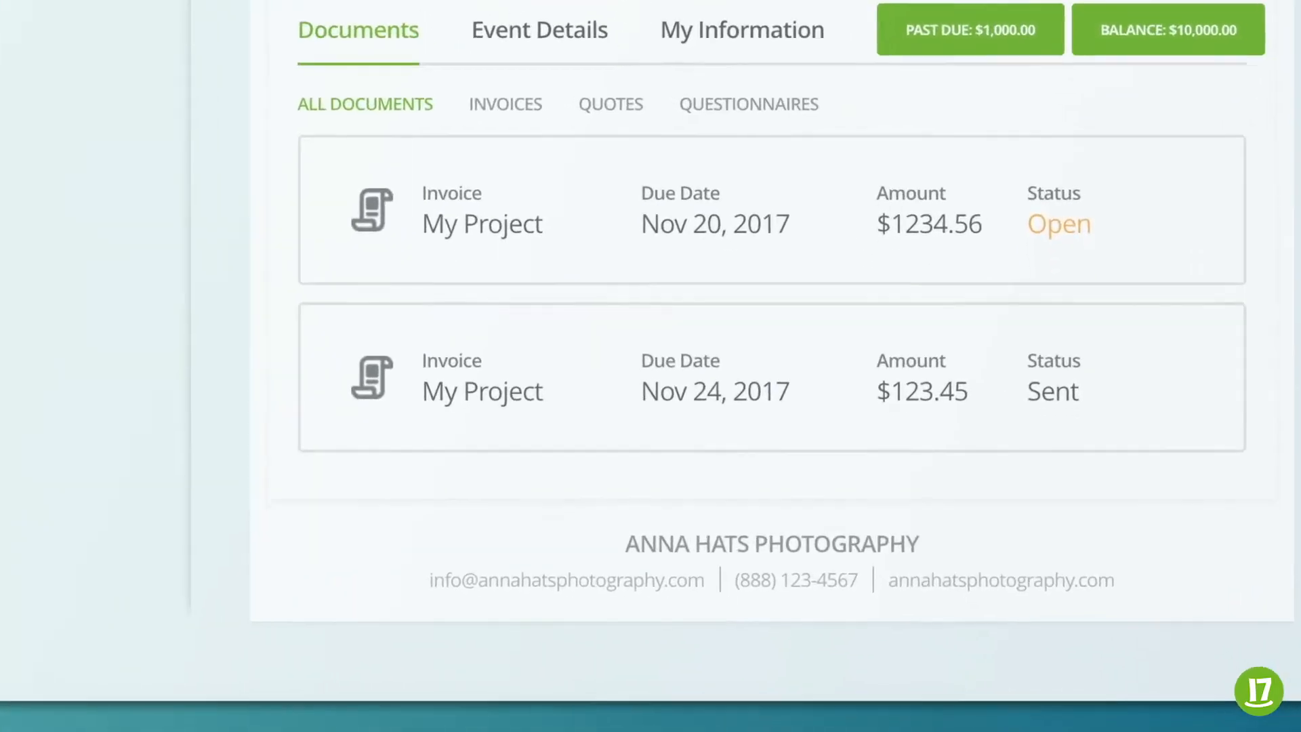
pyautogui.scroll(-3)
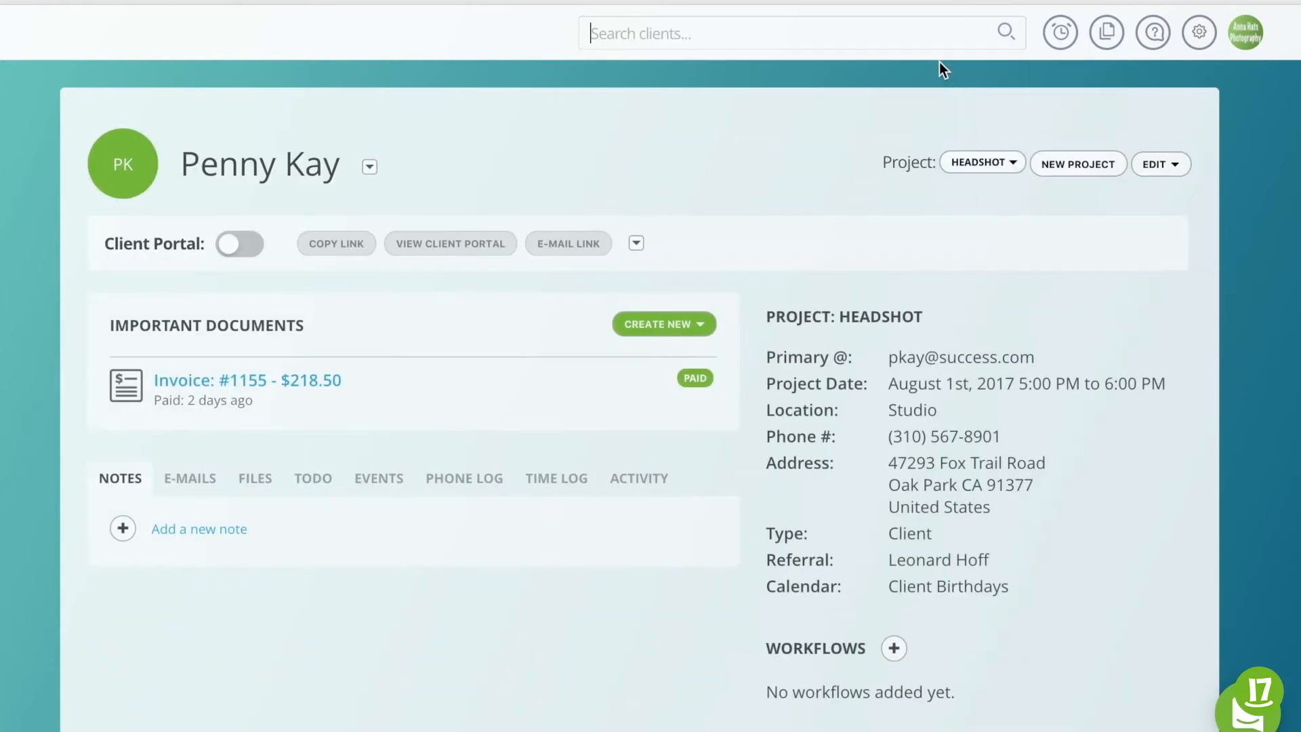
pyautogui.click(982, 163)
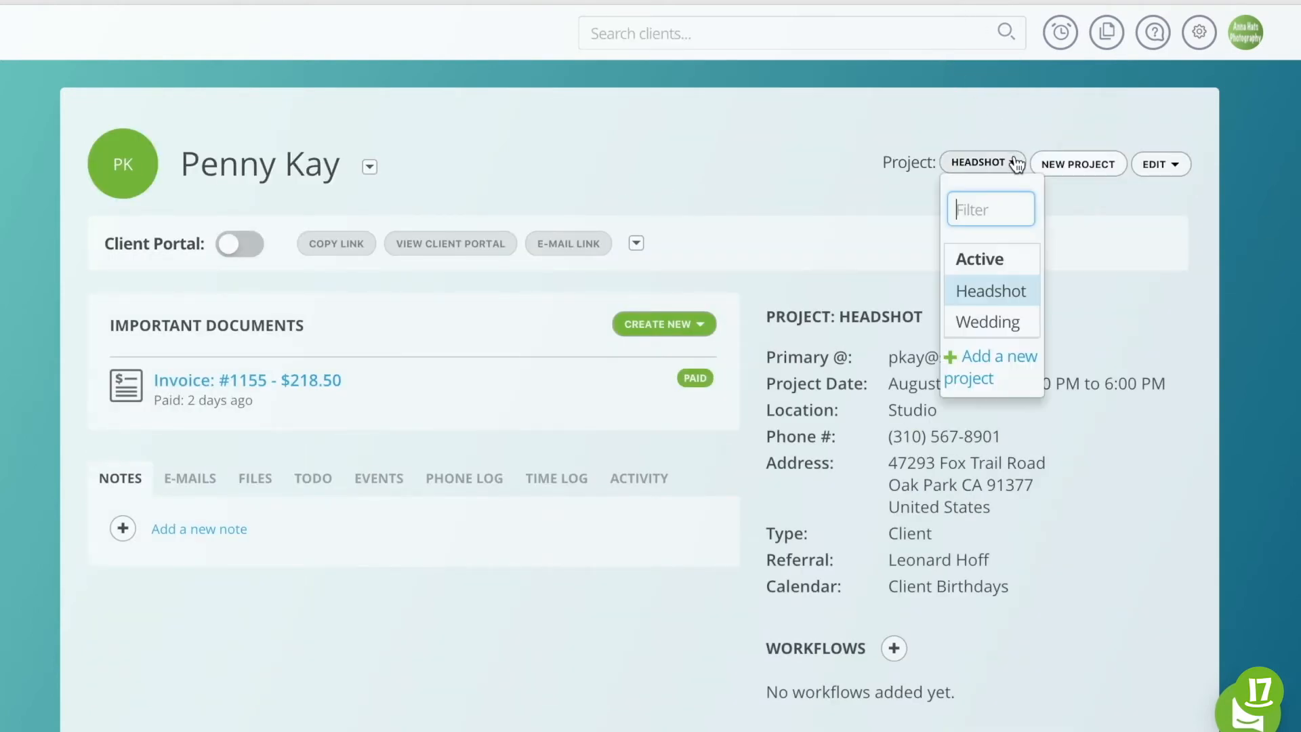
pyautogui.moveTo(987, 322)
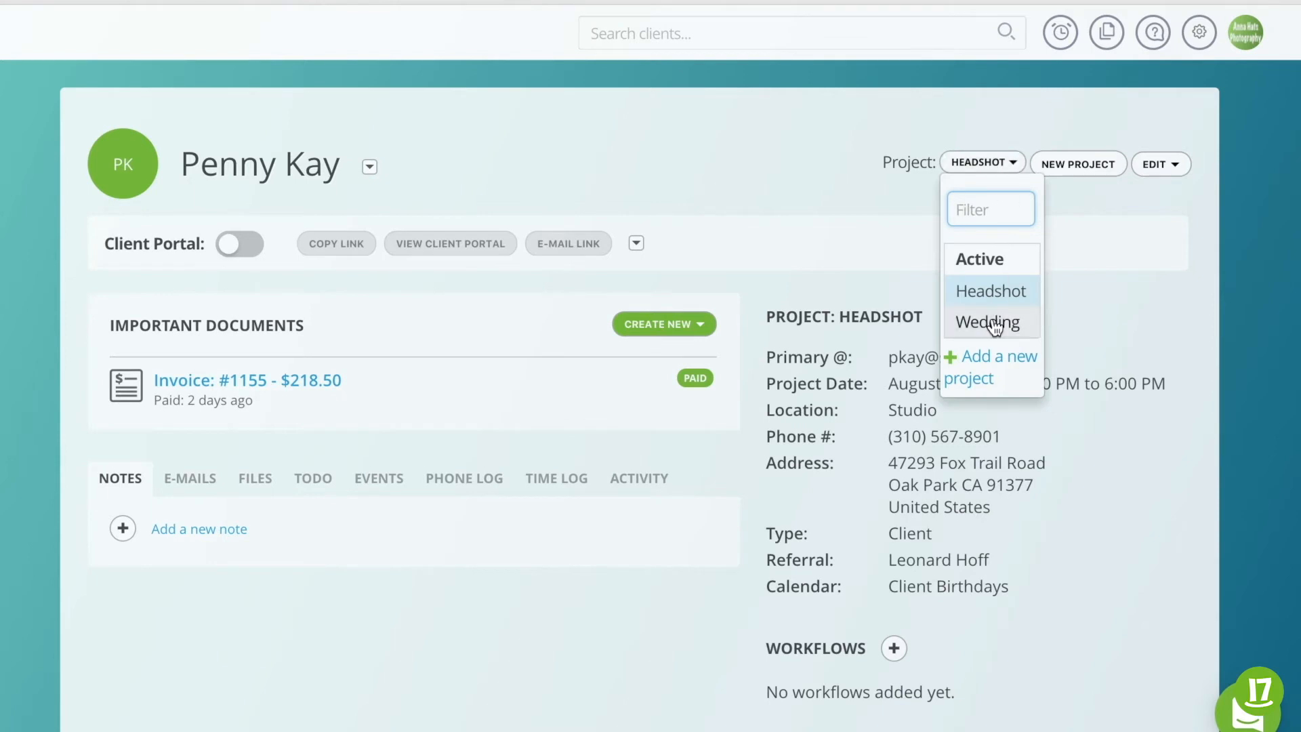
pyautogui.click(987, 321)
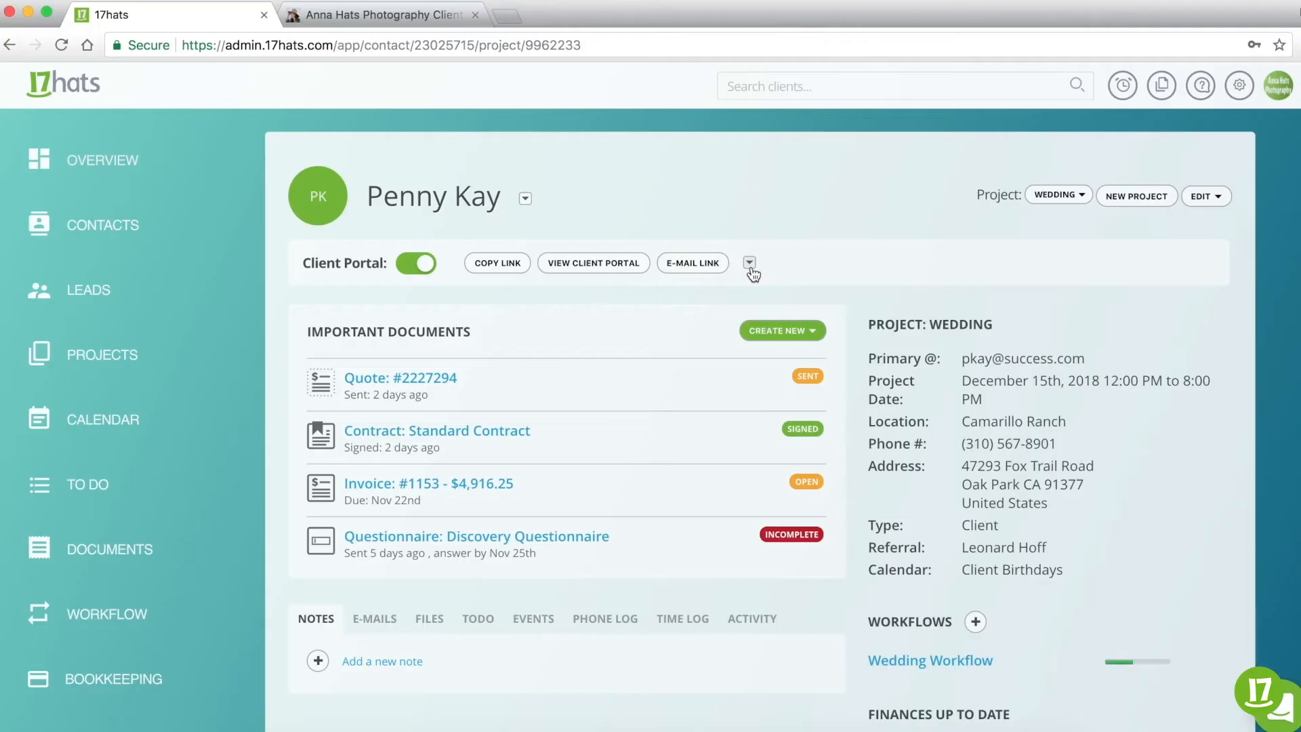
pyautogui.click(747, 263)
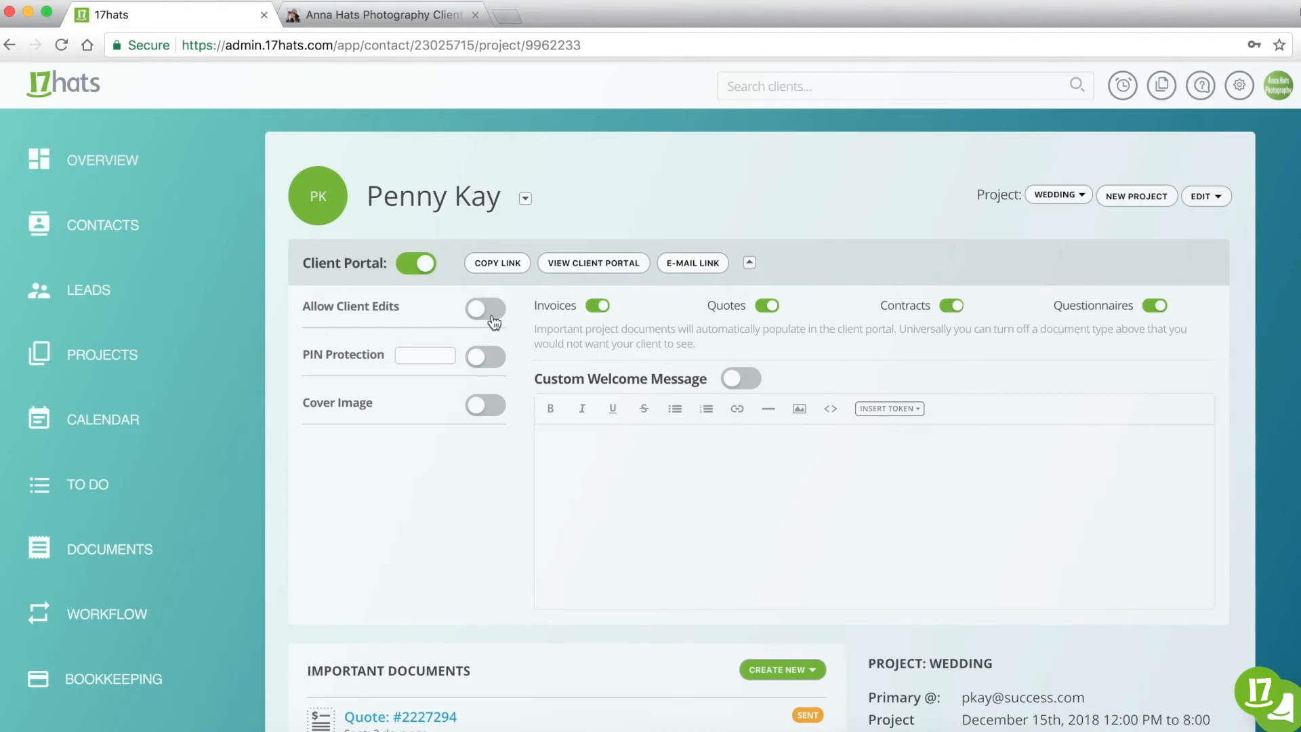
pyautogui.click(485, 308)
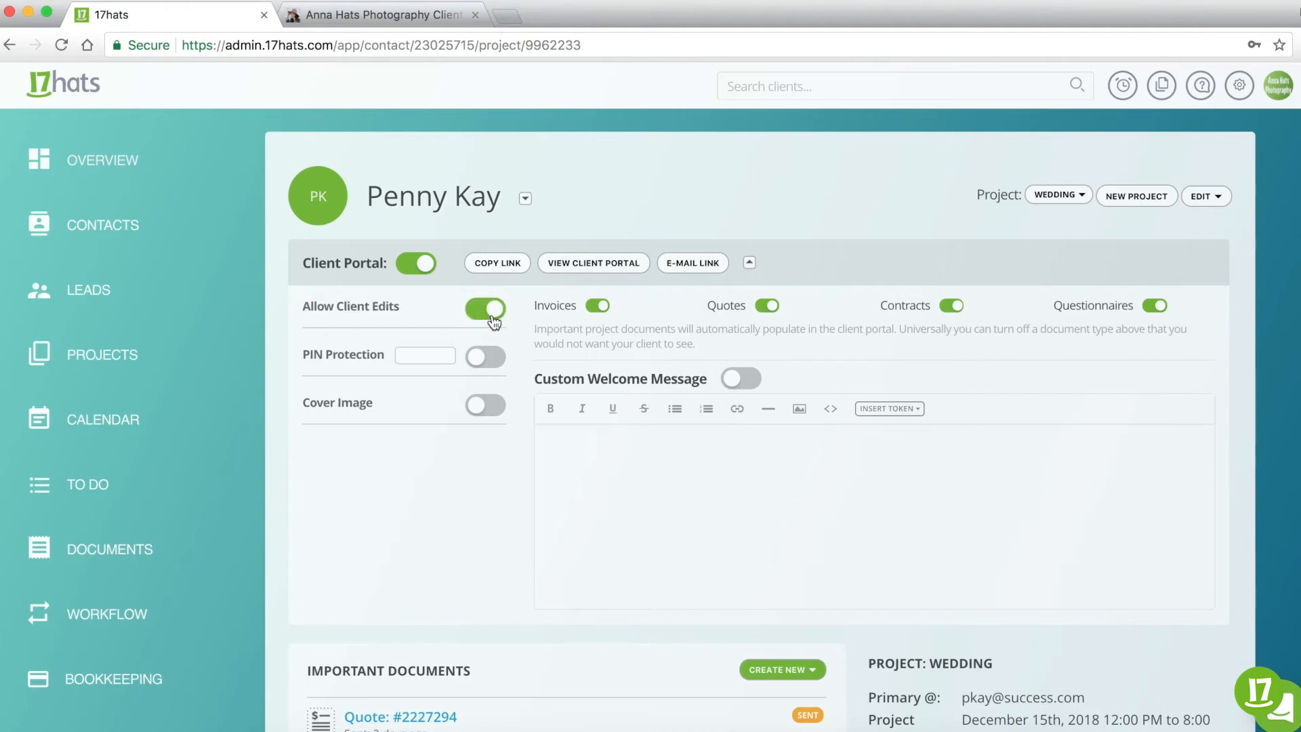
pyautogui.moveTo(485, 357)
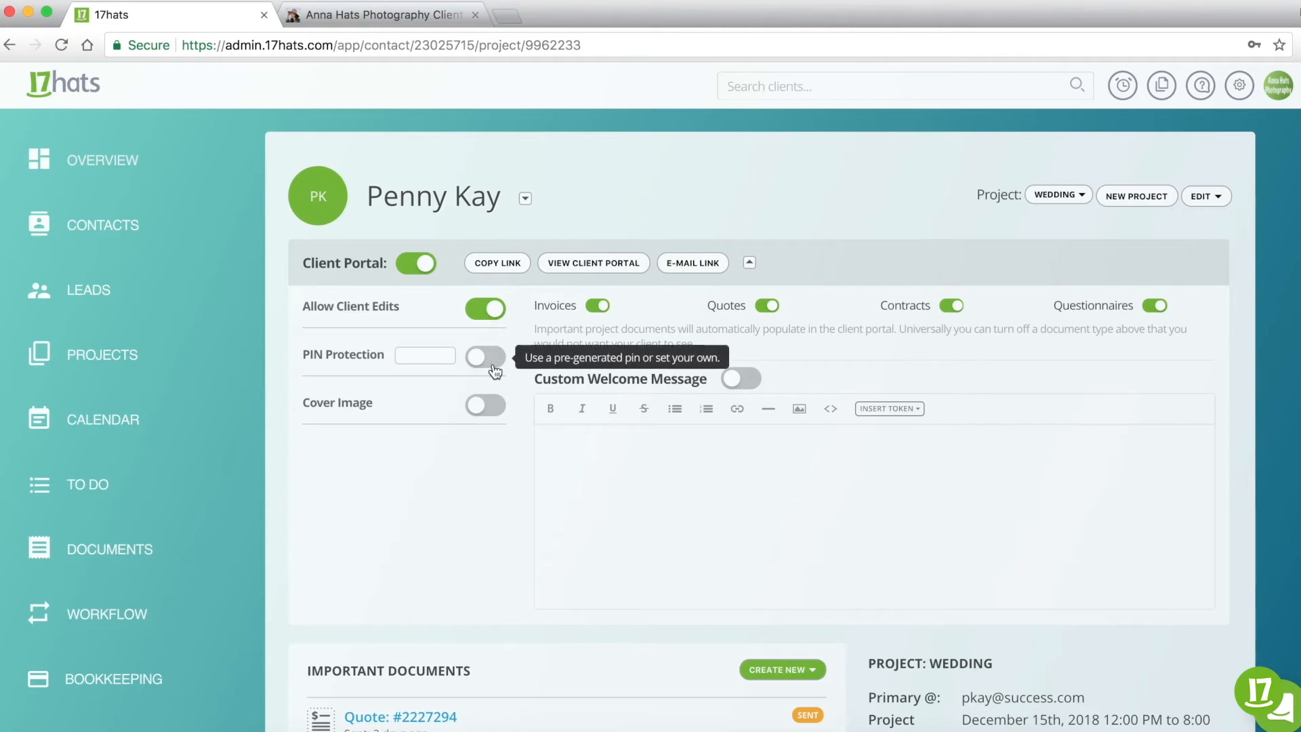
pyautogui.click(485, 357)
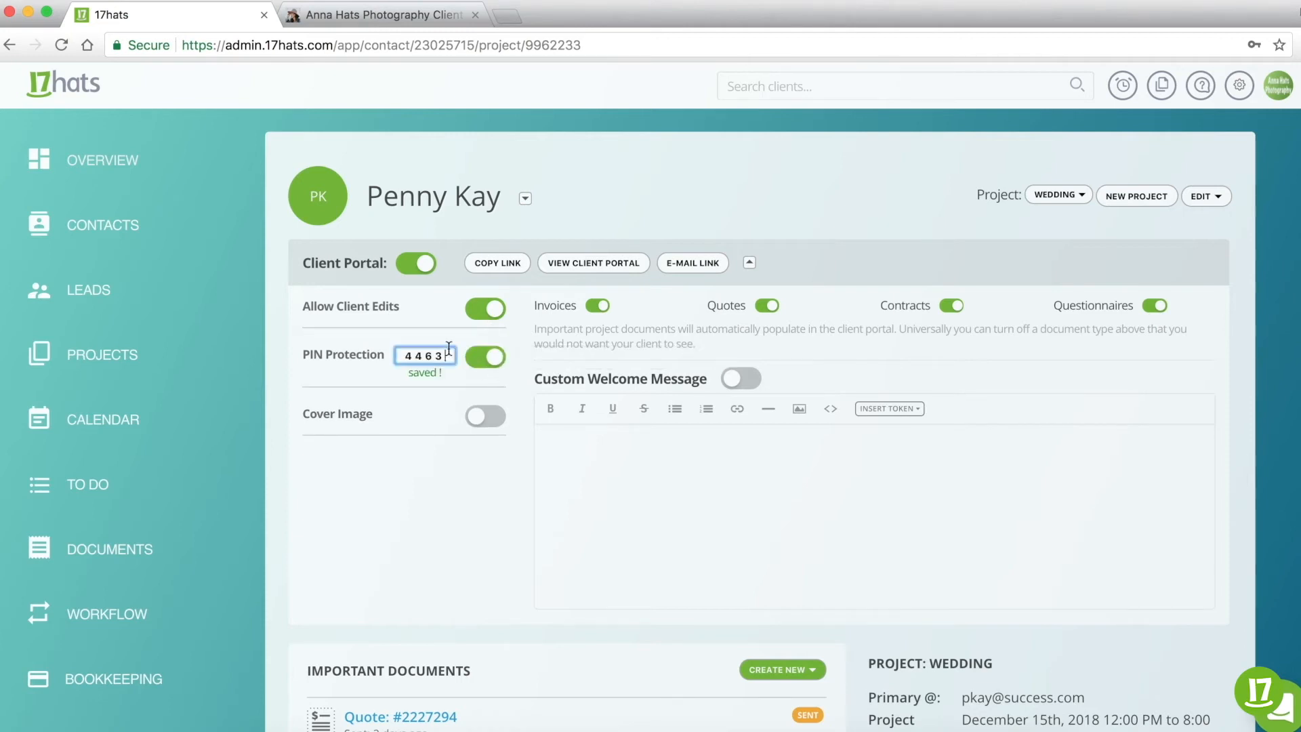
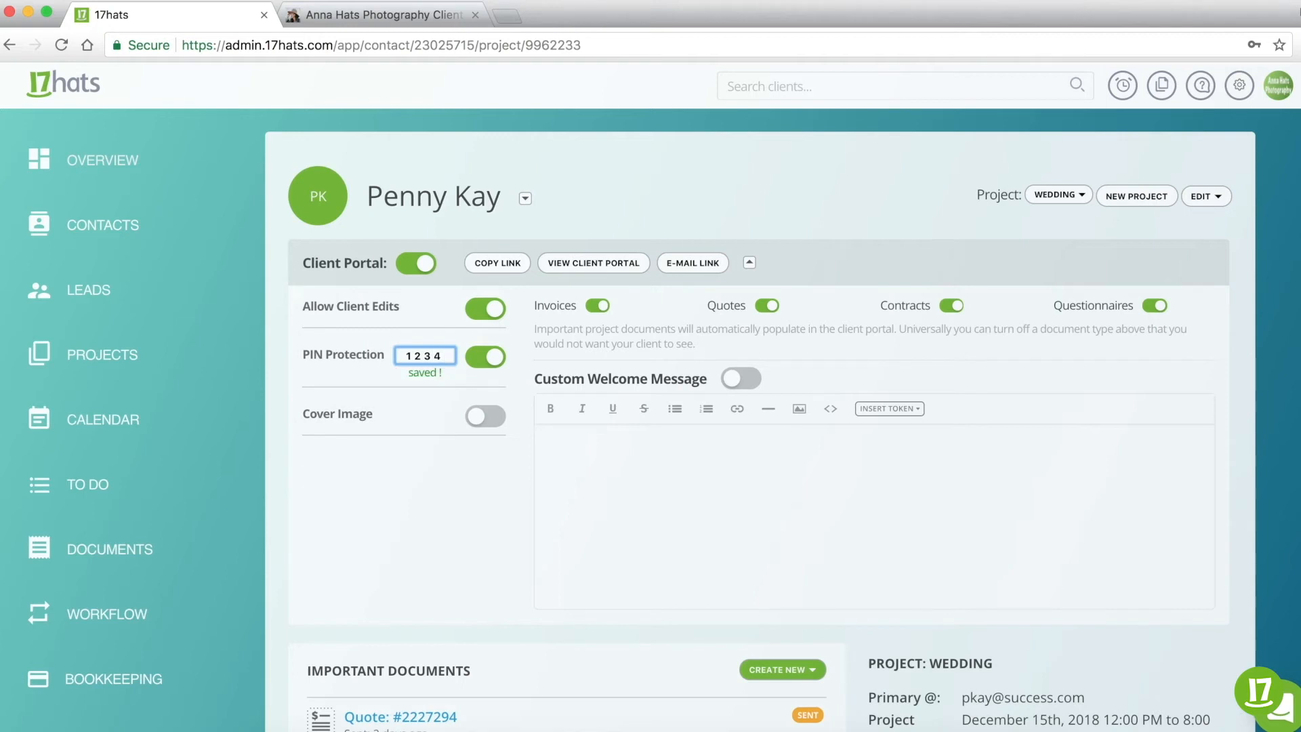
# - Turn on the cover image, upload the FOREVER photo, and enable a custom welcome message
pyautogui.click(485, 415)
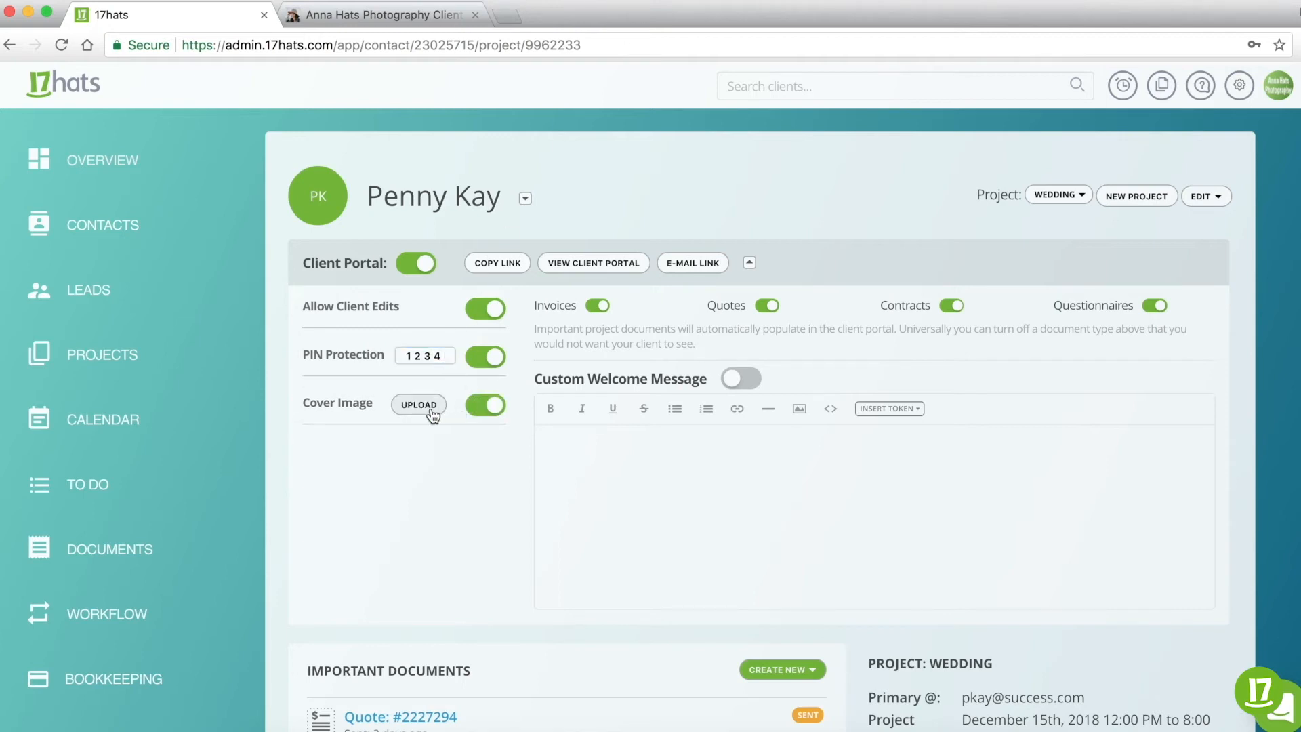
pyautogui.click(418, 405)
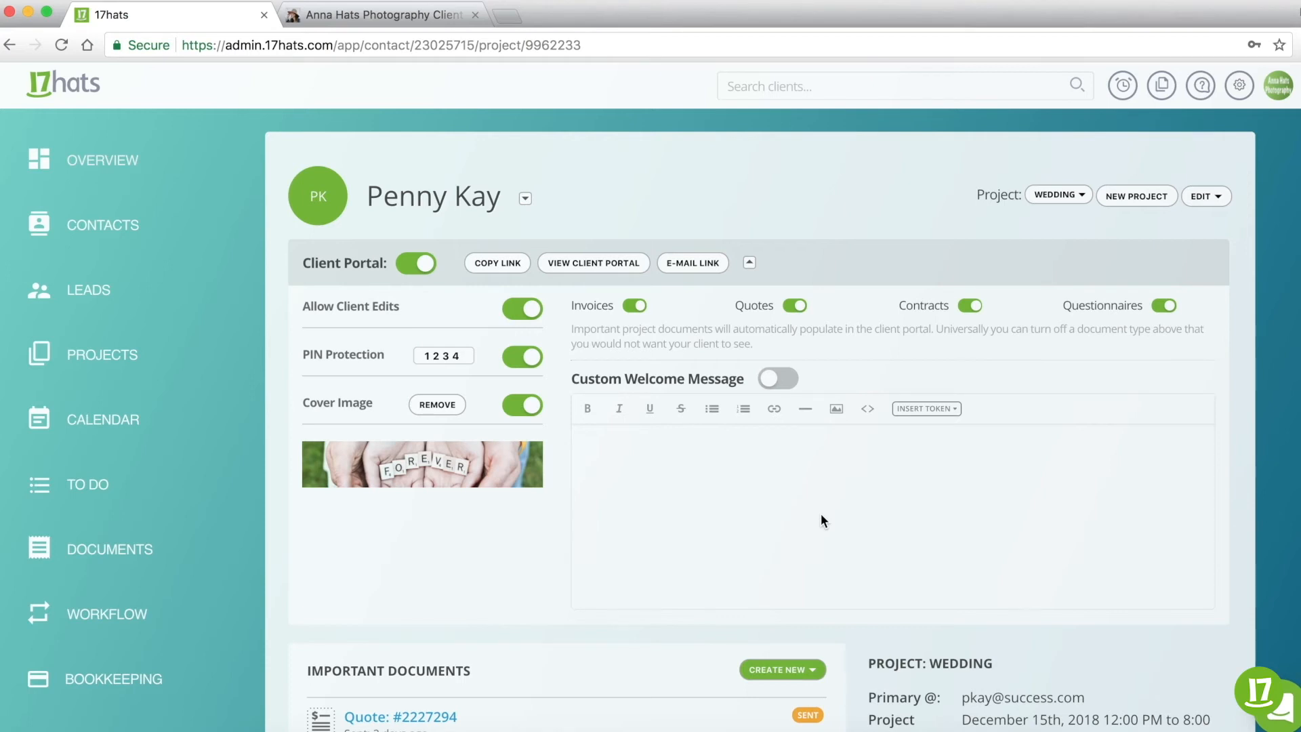
pyautogui.click(968, 306)
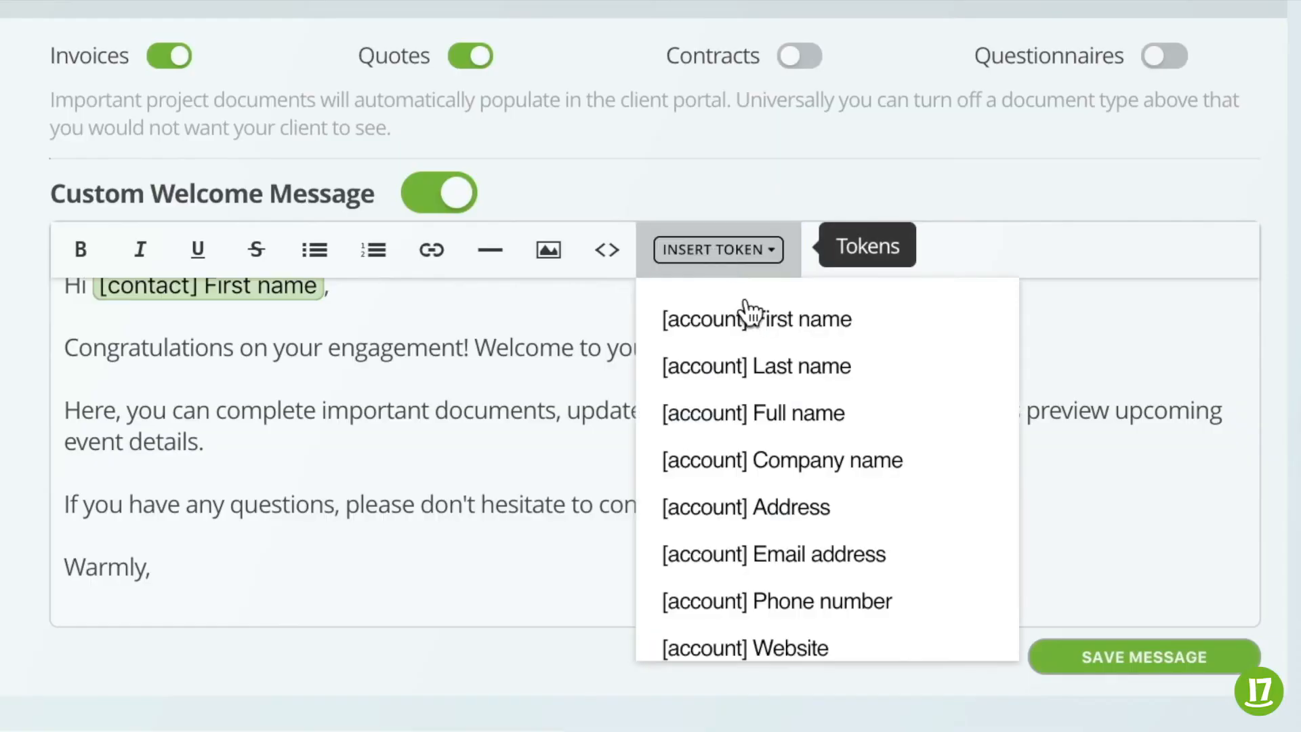
# - Add Email address and Full name tokens to Penny's welcome message, save, and submit the portal PIN
pyautogui.click(772, 554)
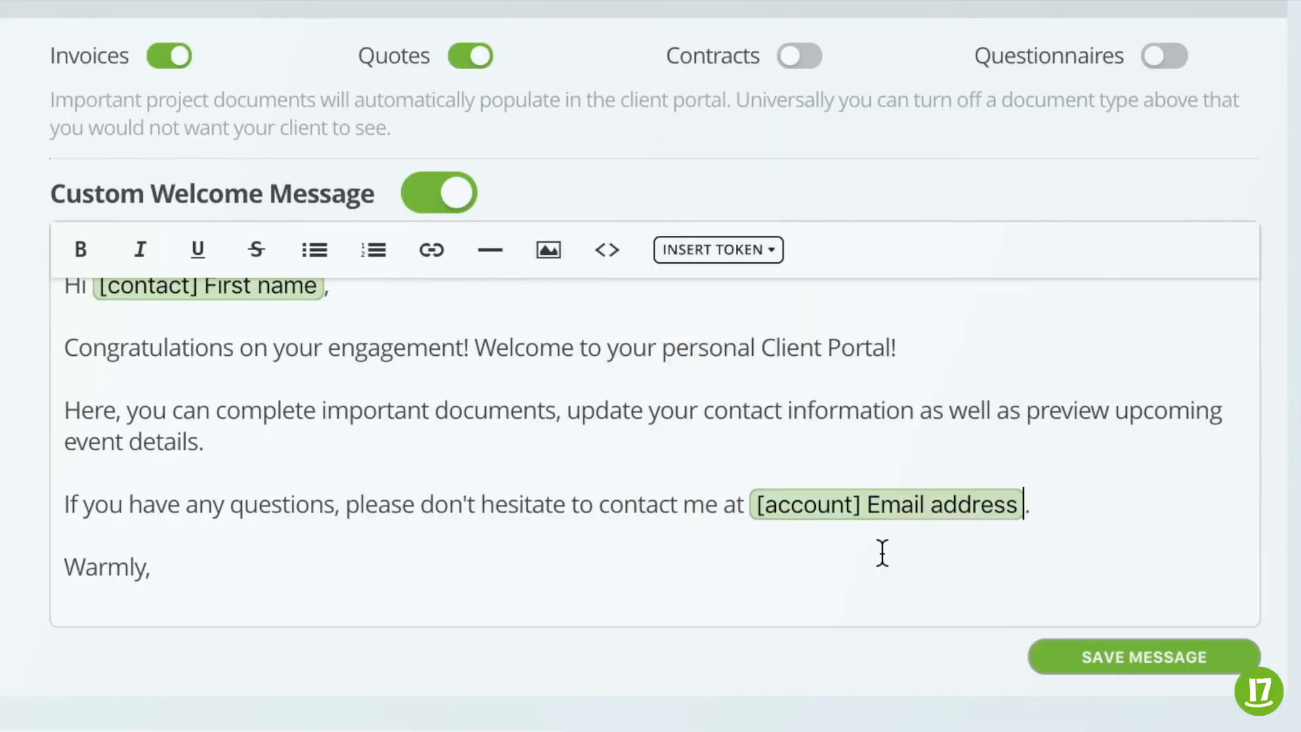
pyautogui.click(716, 248)
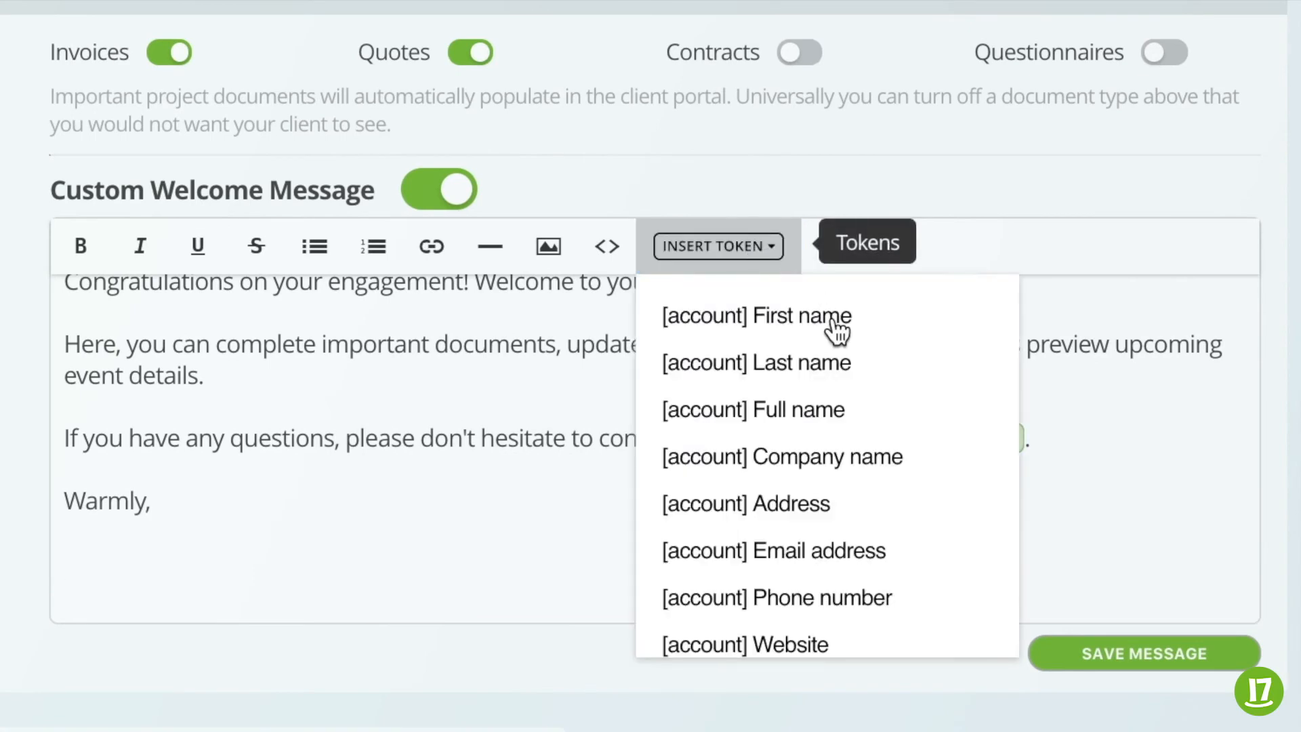
pyautogui.click(1143, 653)
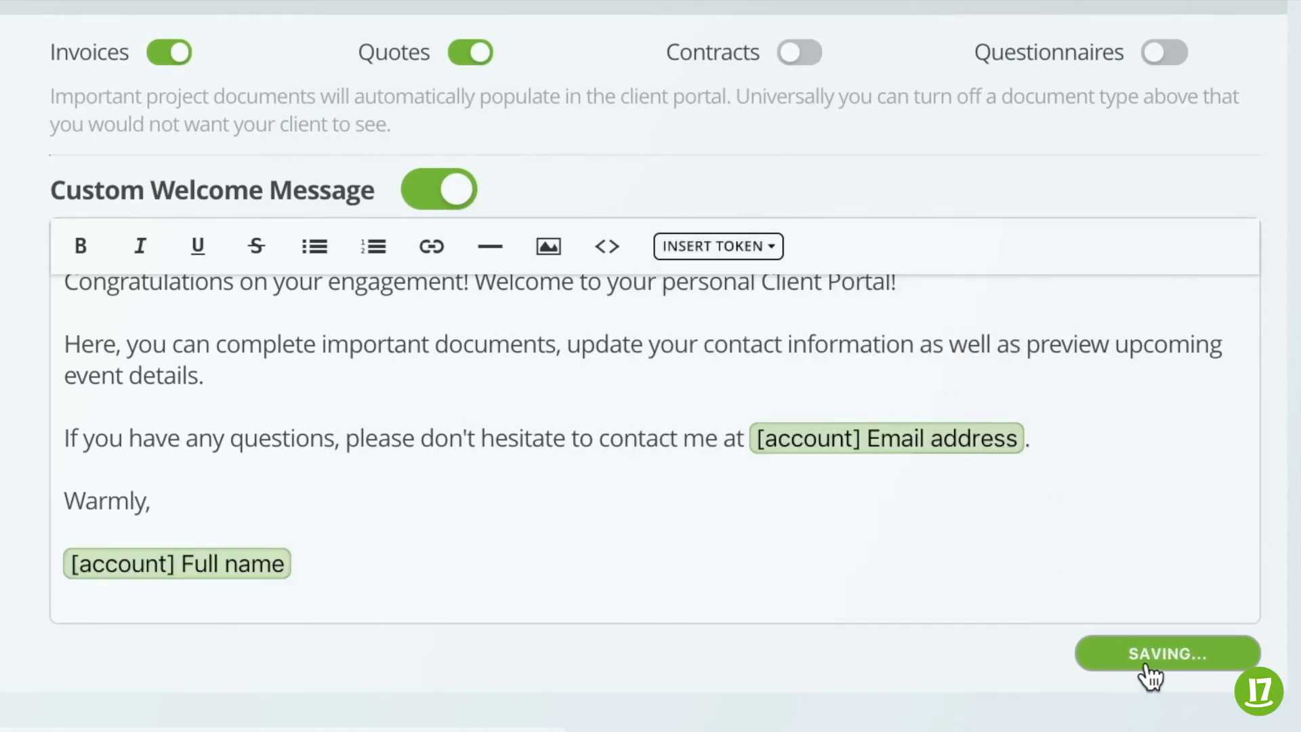
pyautogui.click(1167, 653)
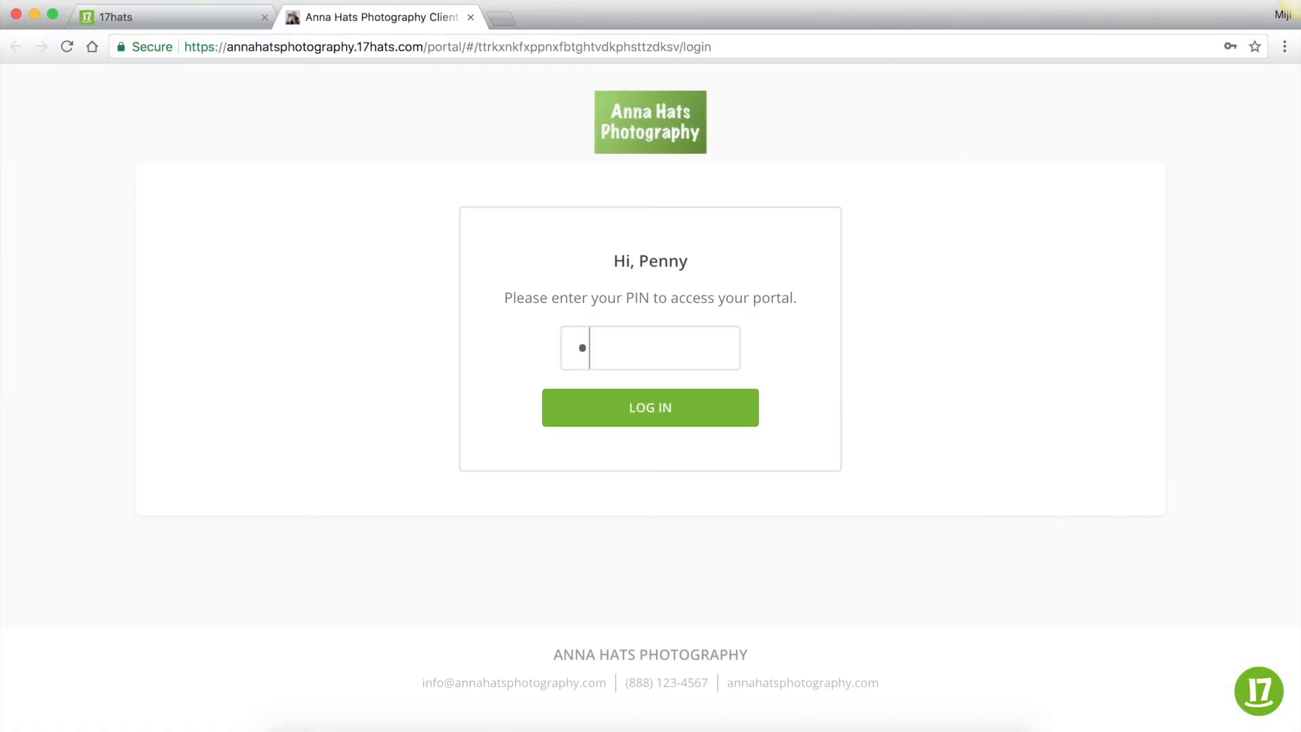
pyautogui.click(649, 408)
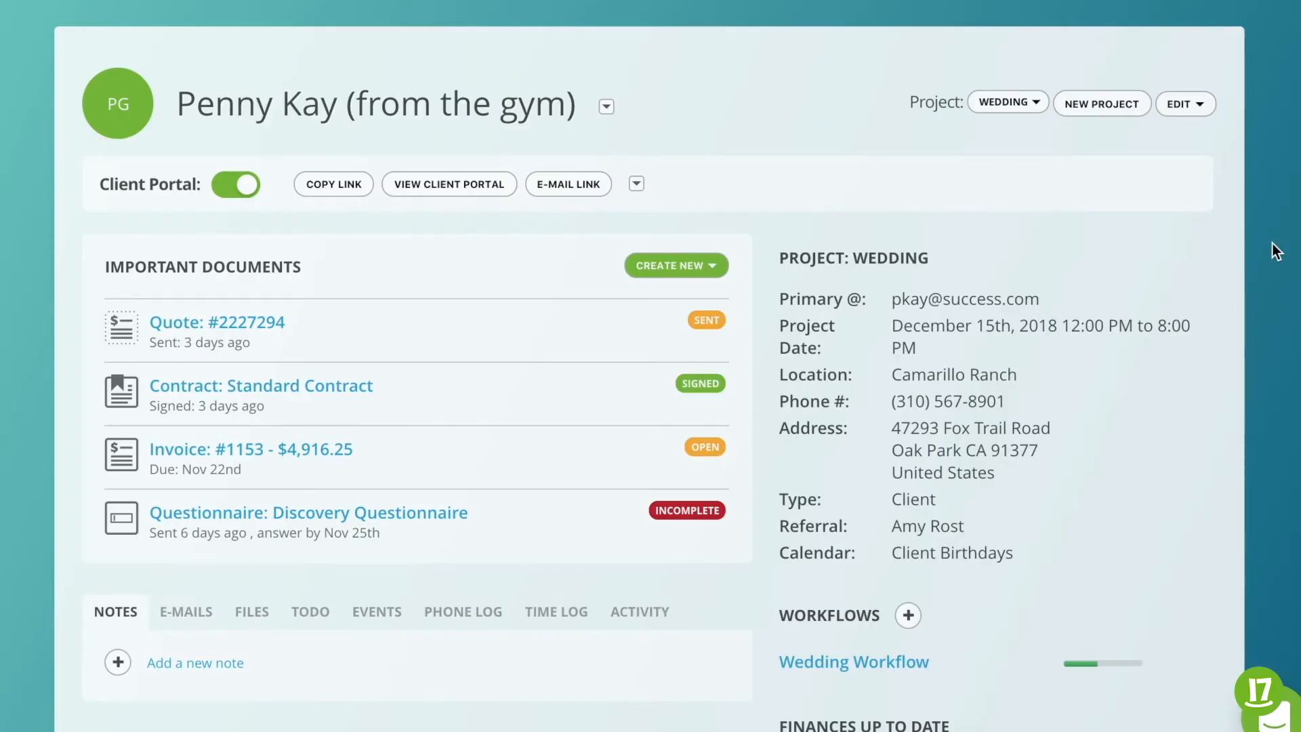
pyautogui.click(1179, 104)
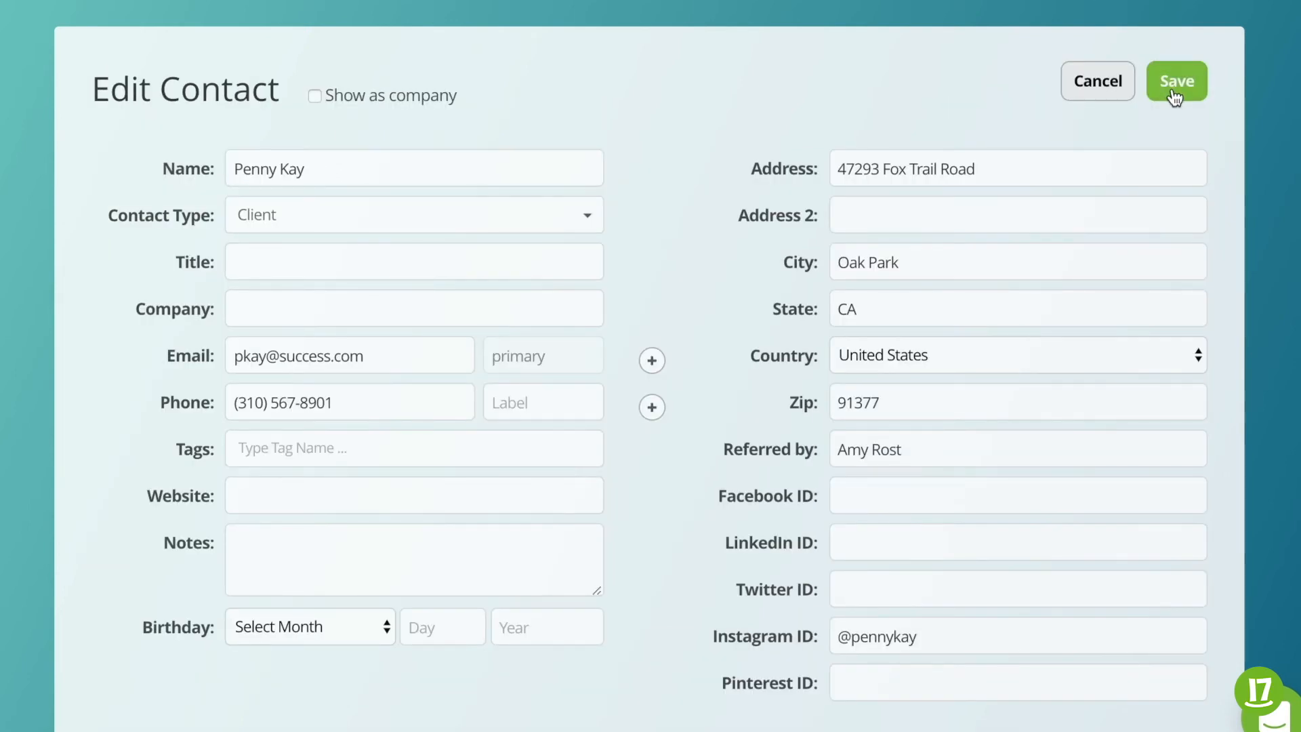
pyautogui.click(1174, 81)
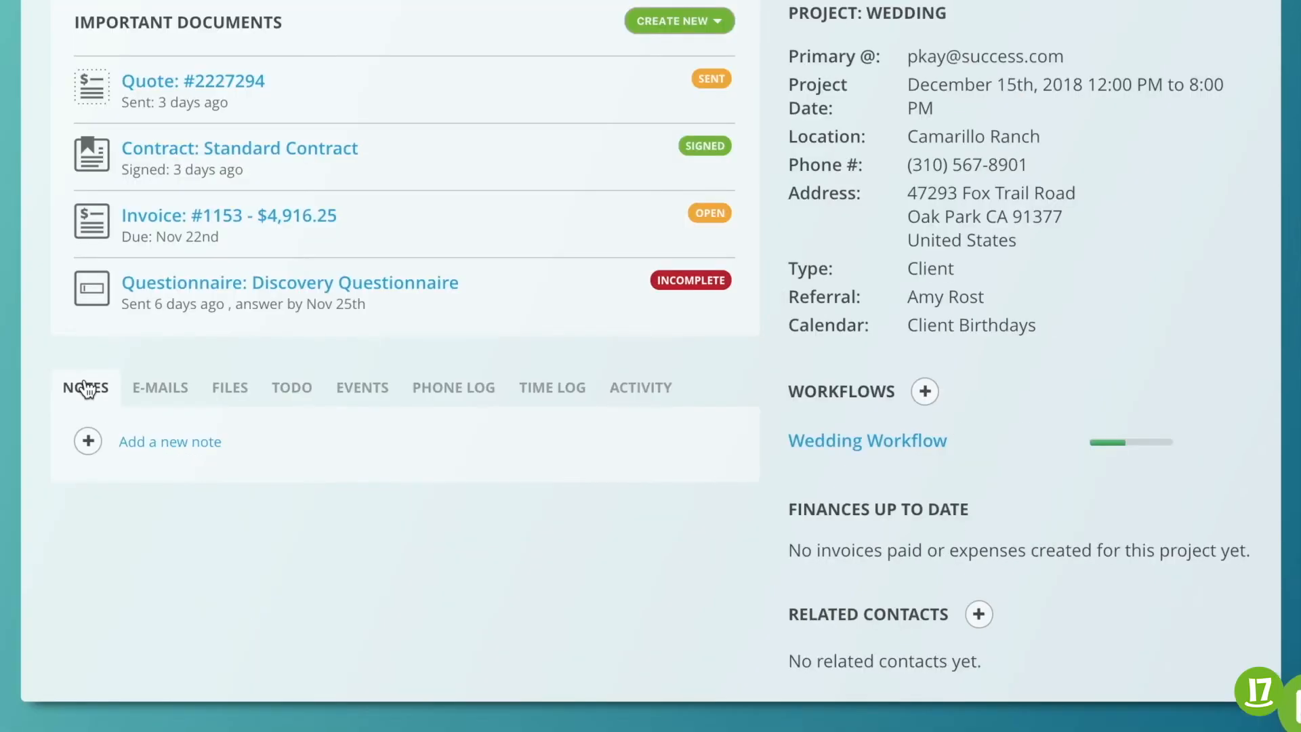
pyautogui.click(361, 387)
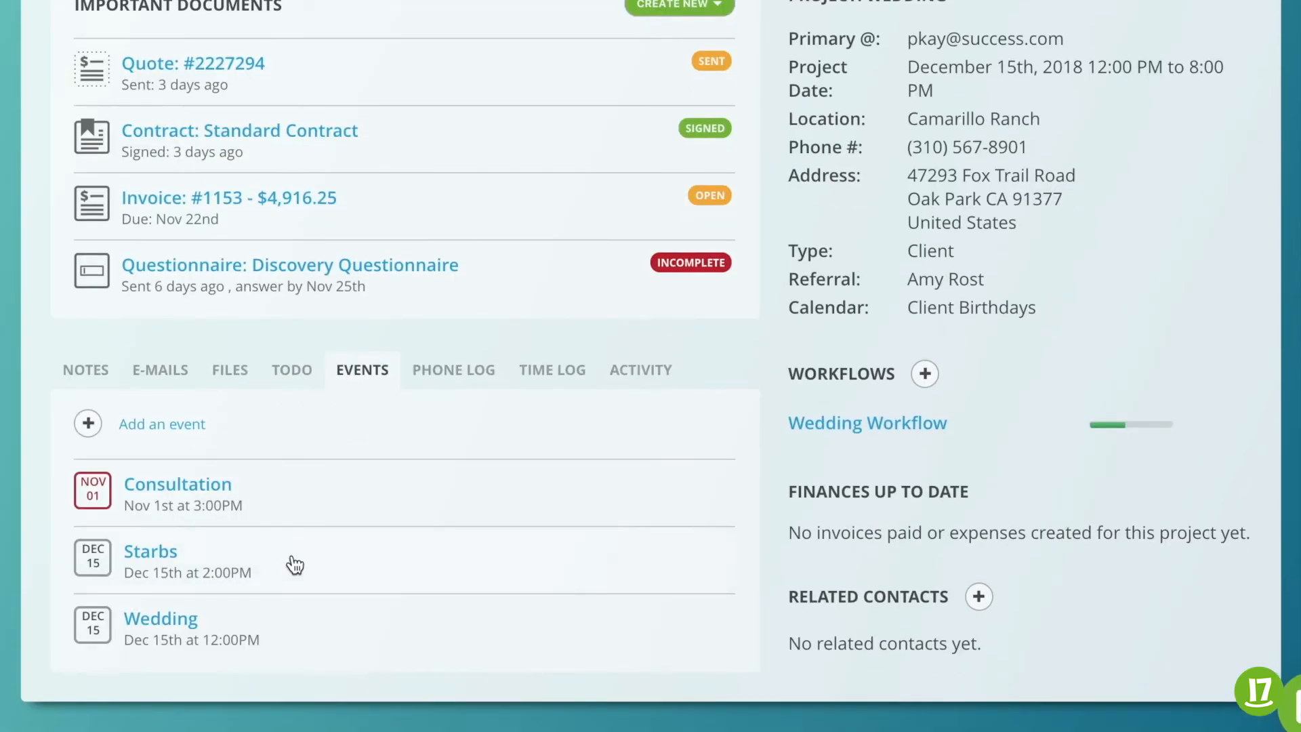
pyautogui.click(150, 550)
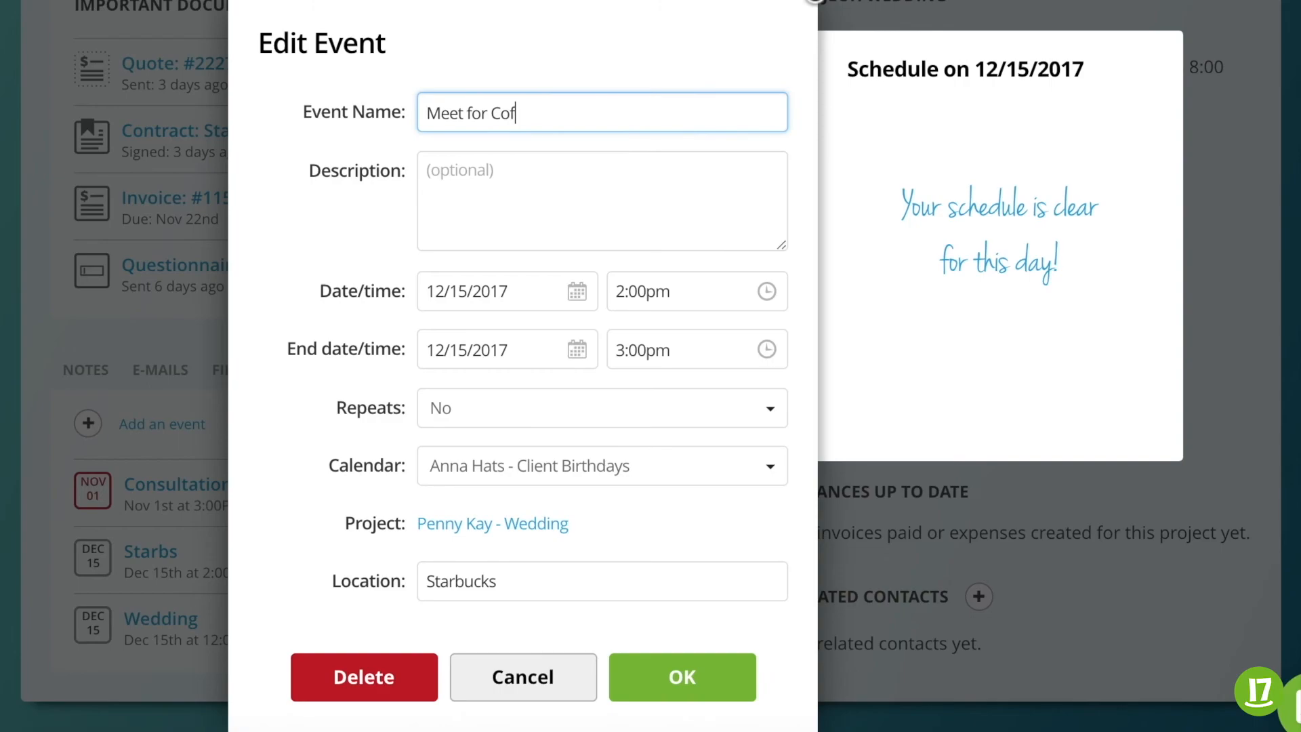
pyautogui.click(680, 677)
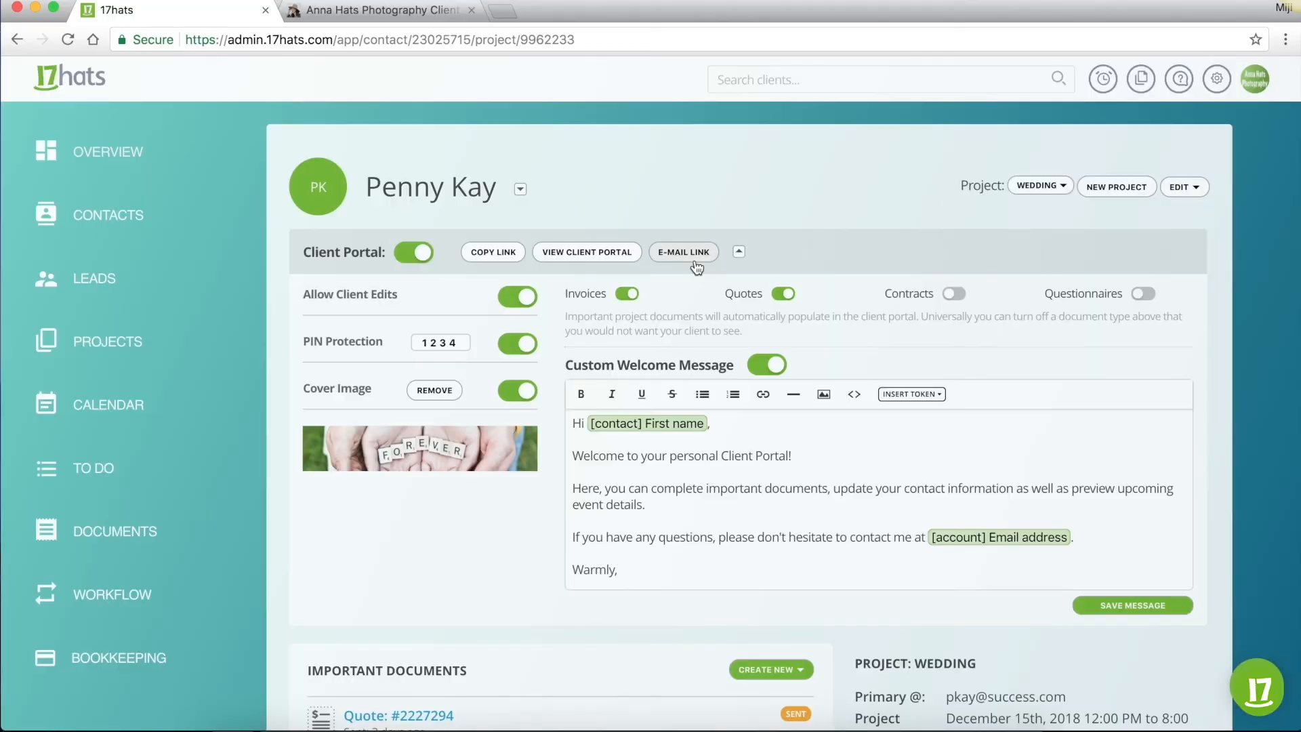
pyautogui.click(683, 251)
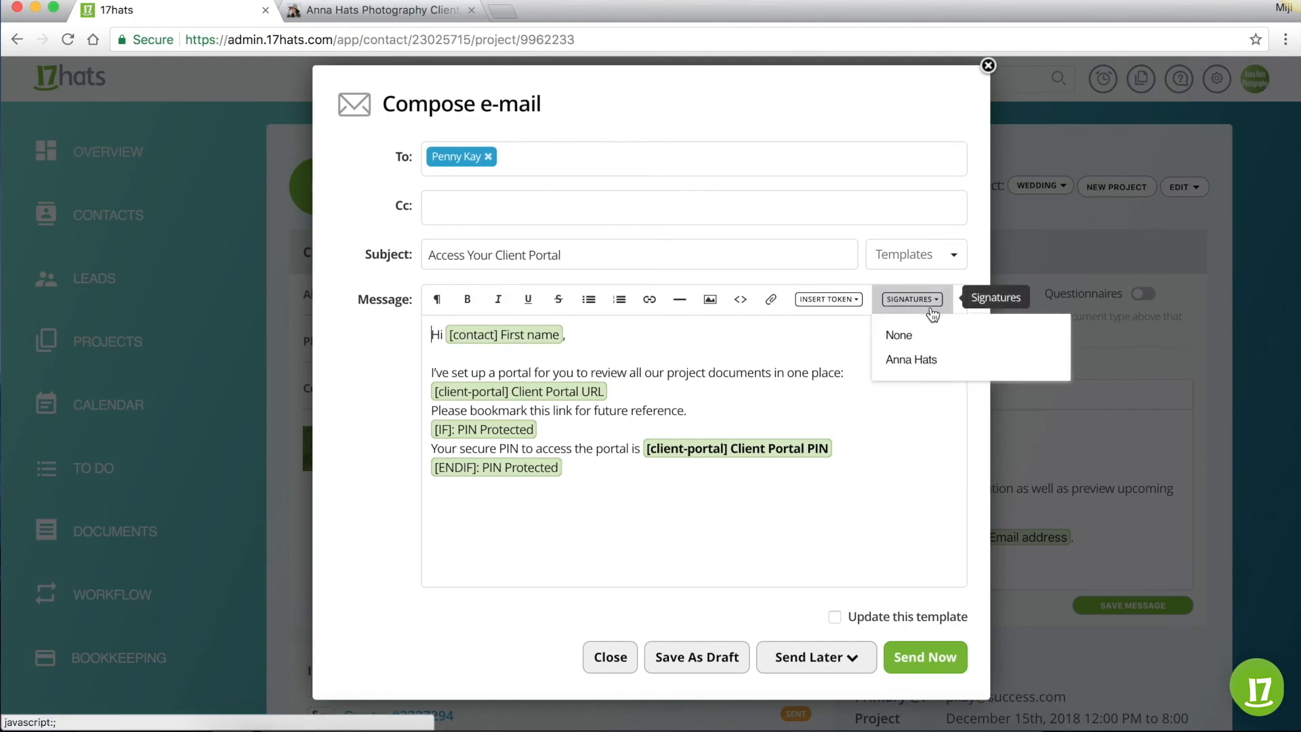
pyautogui.click(911, 359)
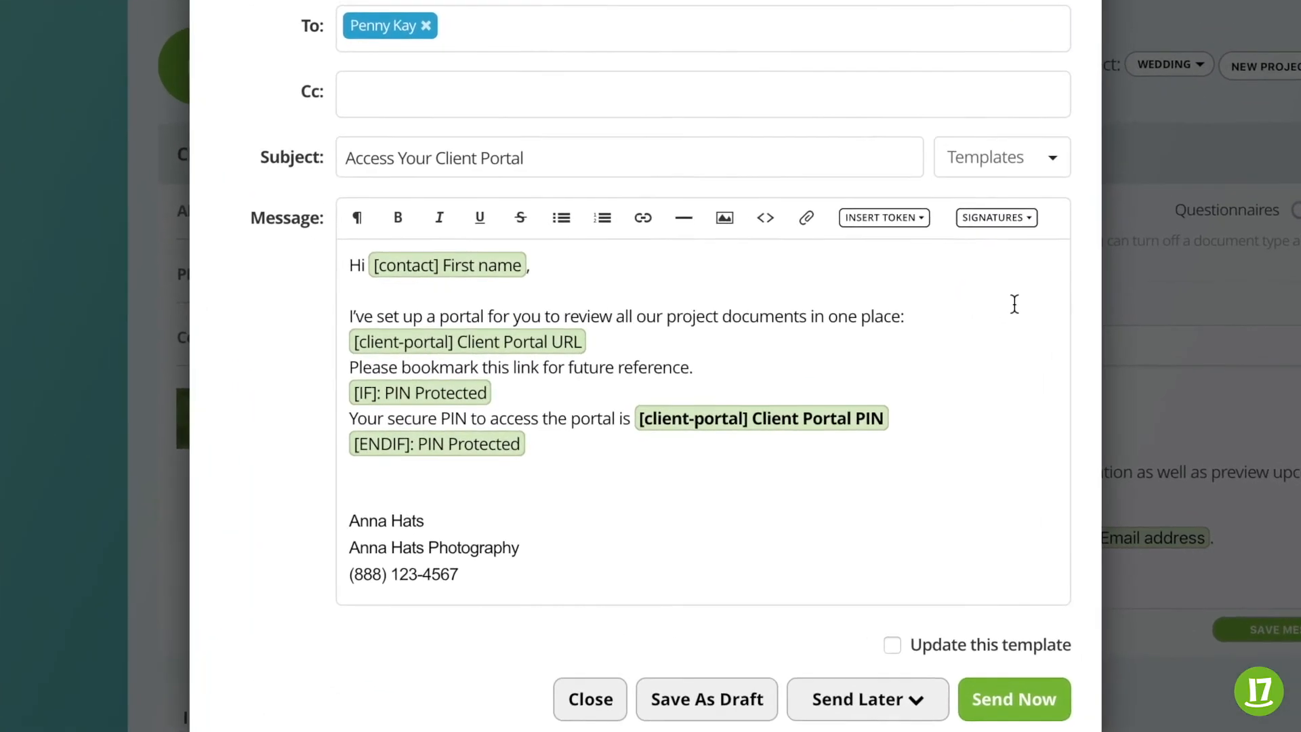
pyautogui.scroll(-3)
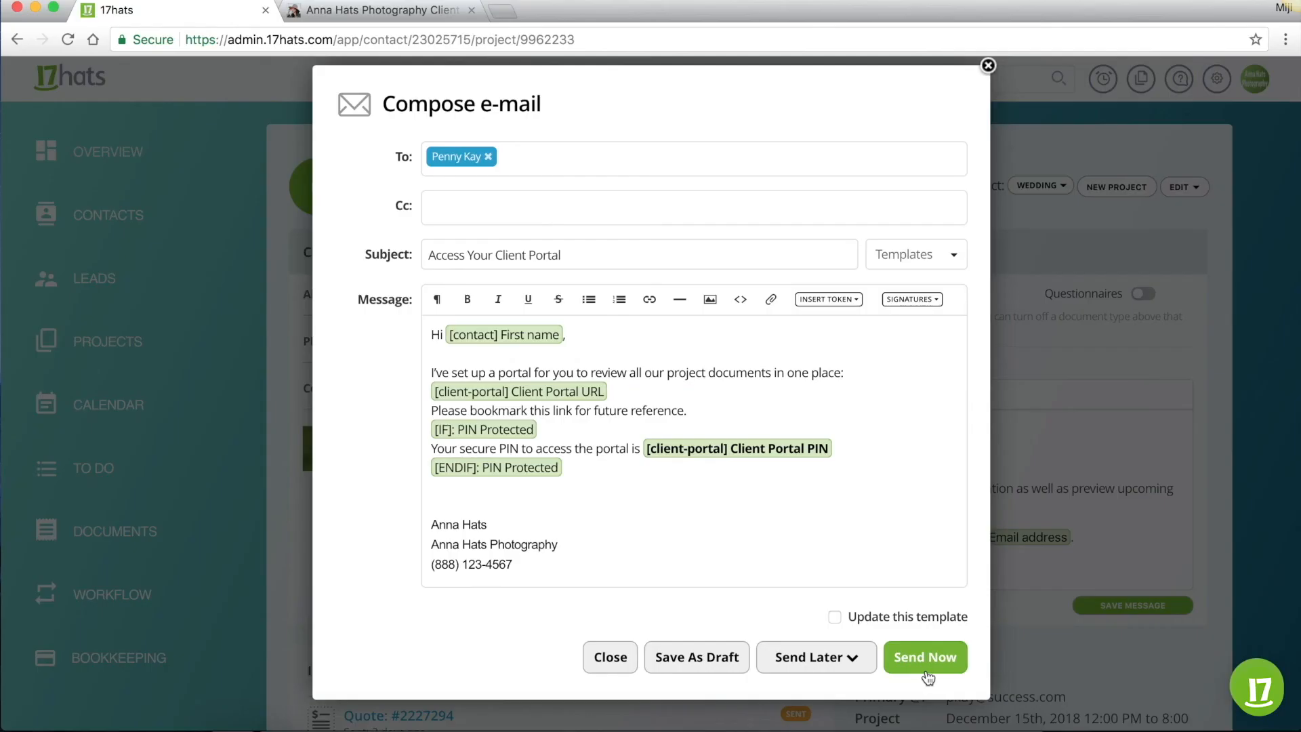
pyautogui.click(925, 656)
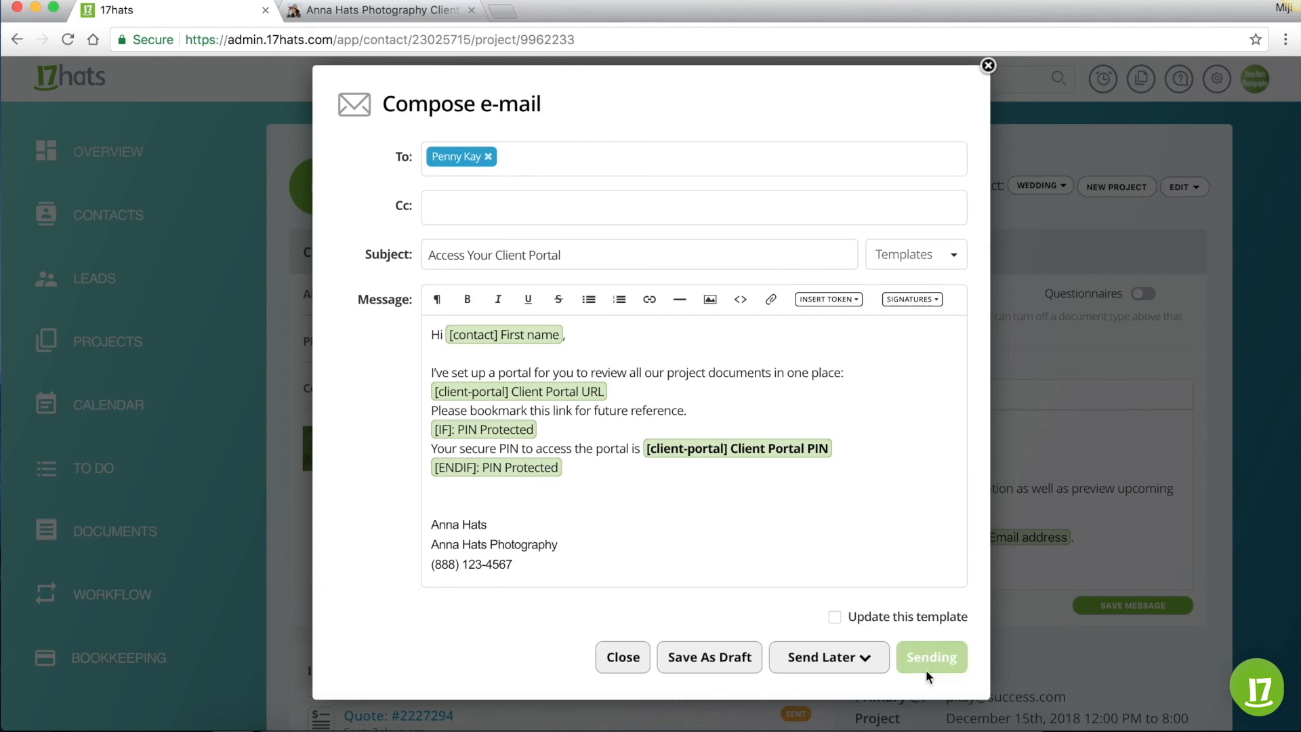
pyautogui.click(931, 656)
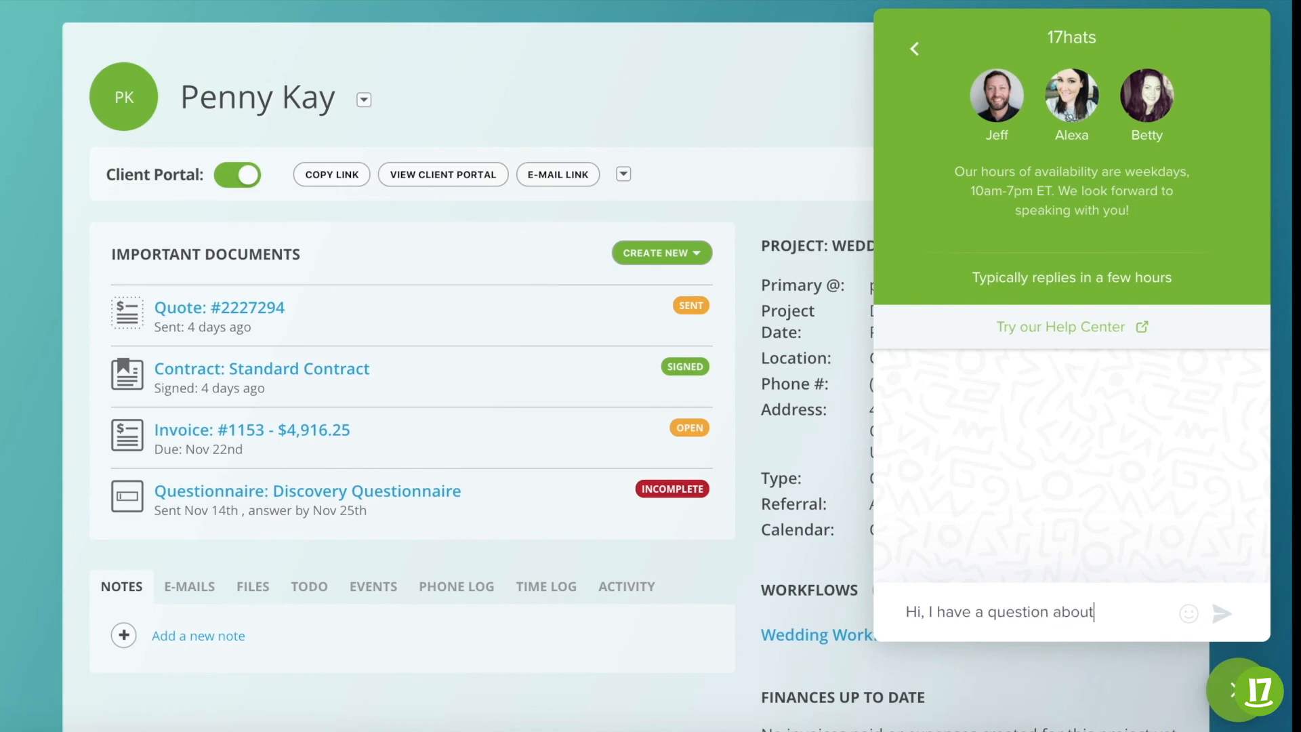
# - Submit the chat message asking support a question about a feature
pyautogui.click(1220, 614)
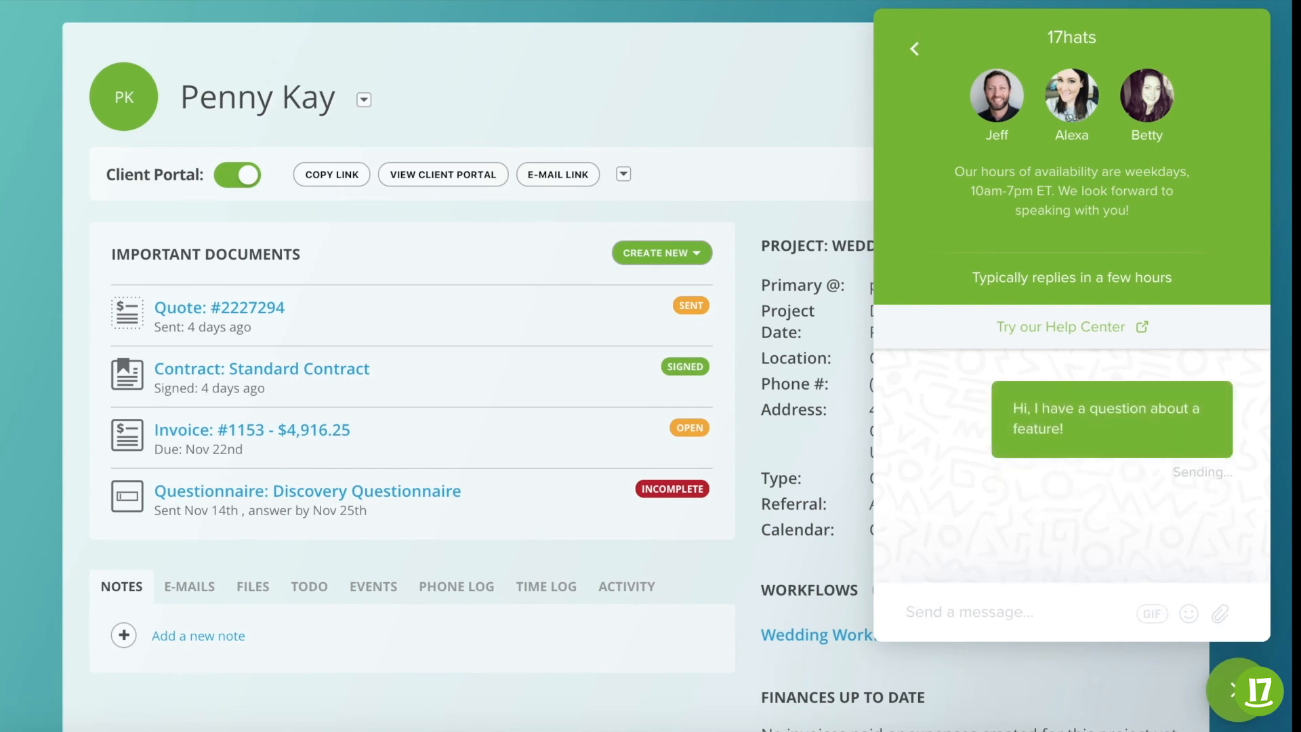